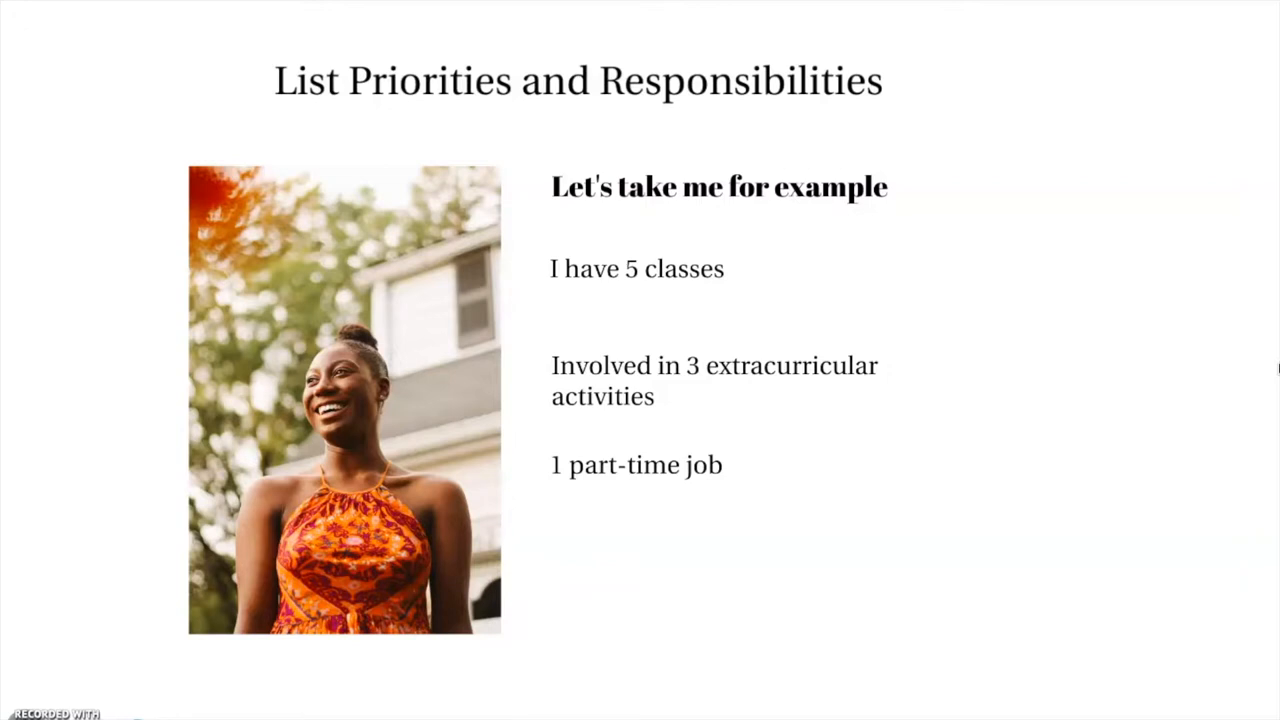
Step: Draft a 1 PM event on Thursday titled 'Get Lunch With Jenny'
key(Right)
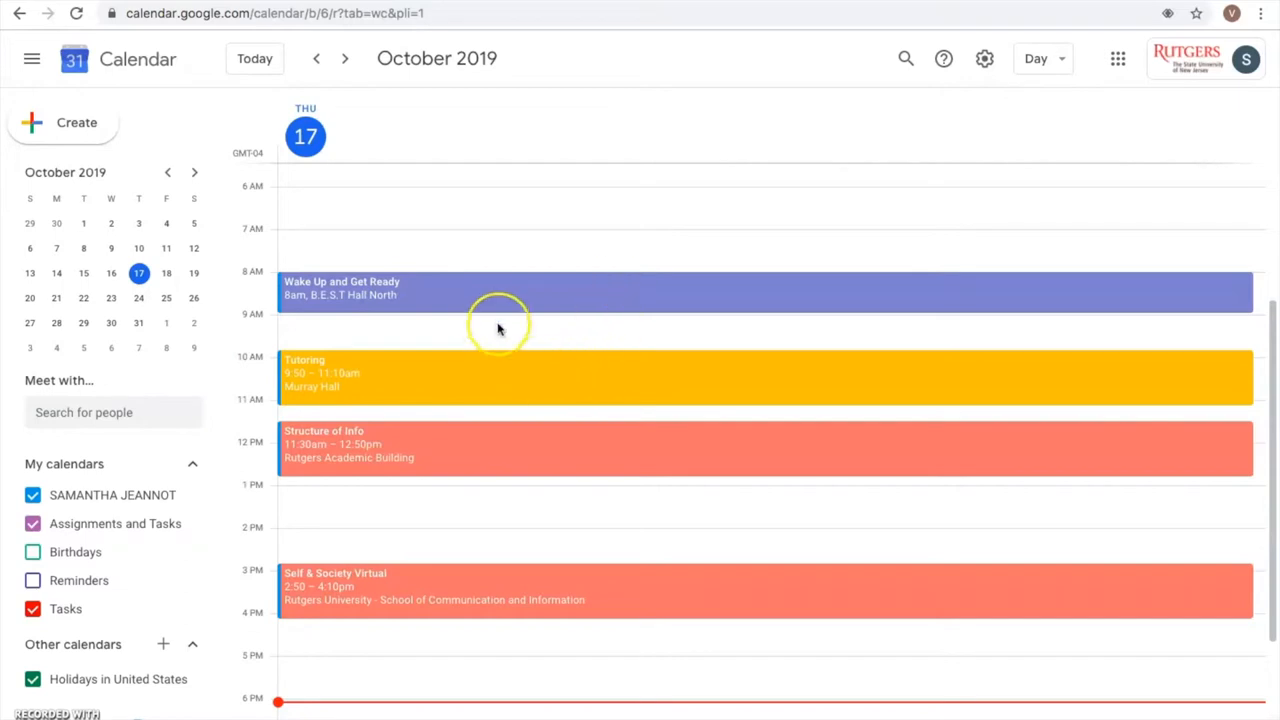
mouse_move(445, 297)
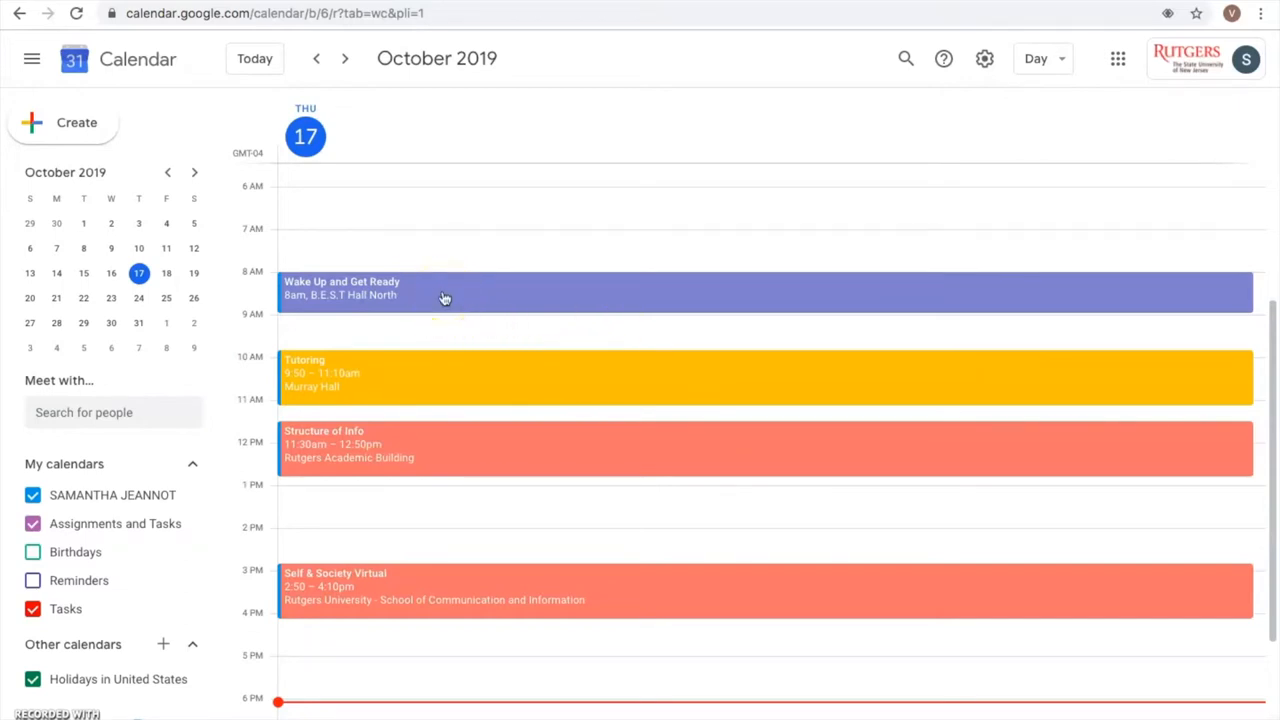
mouse_move(428, 381)
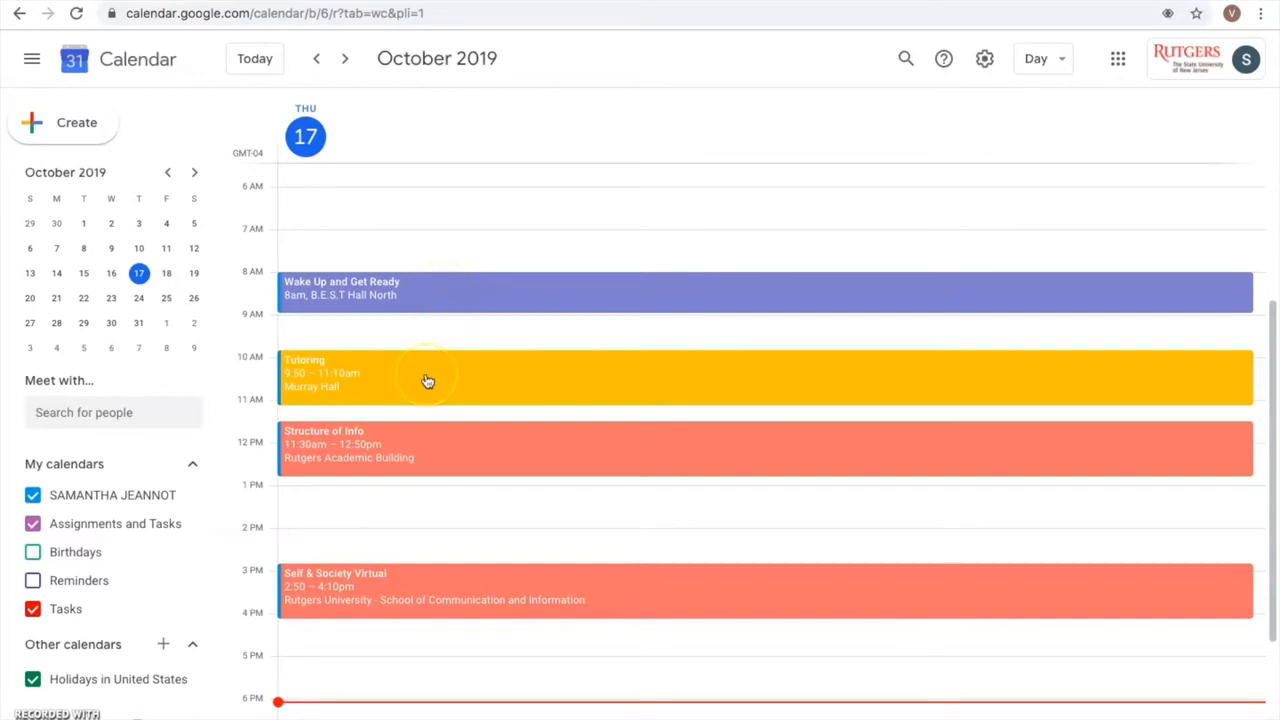
mouse_move(410, 475)
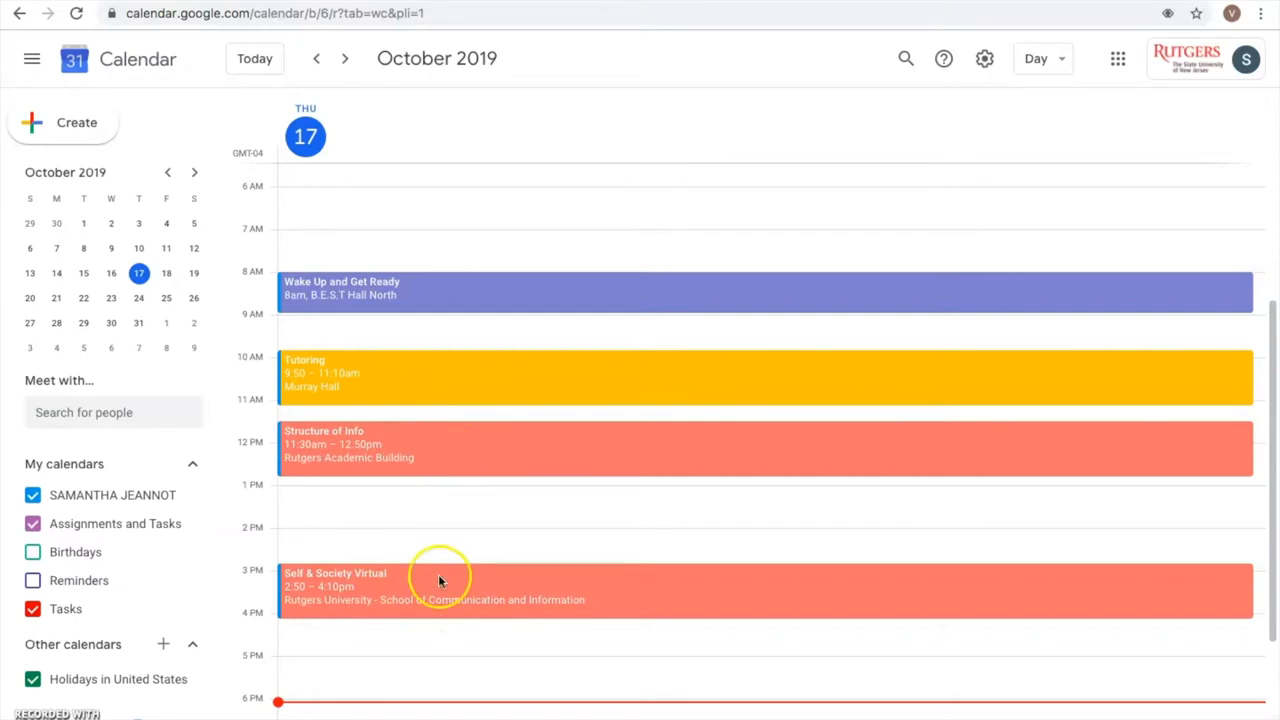
mouse_move(437, 613)
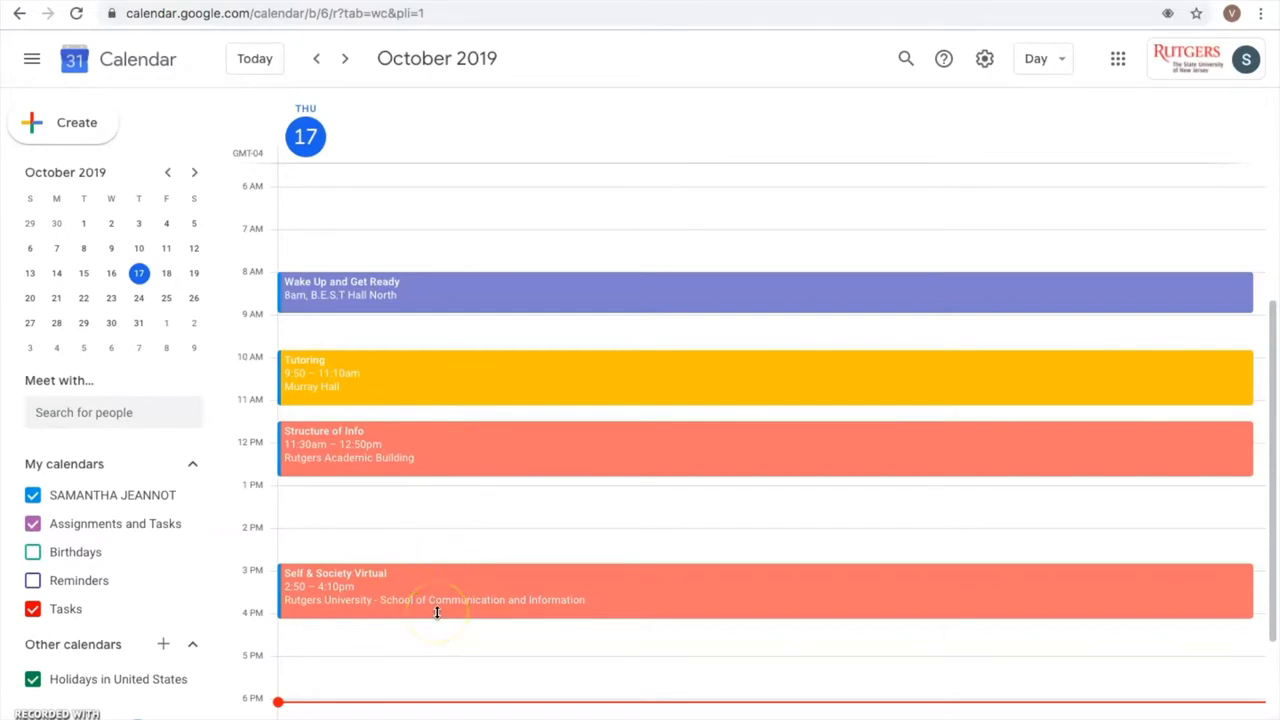
mouse_move(386, 403)
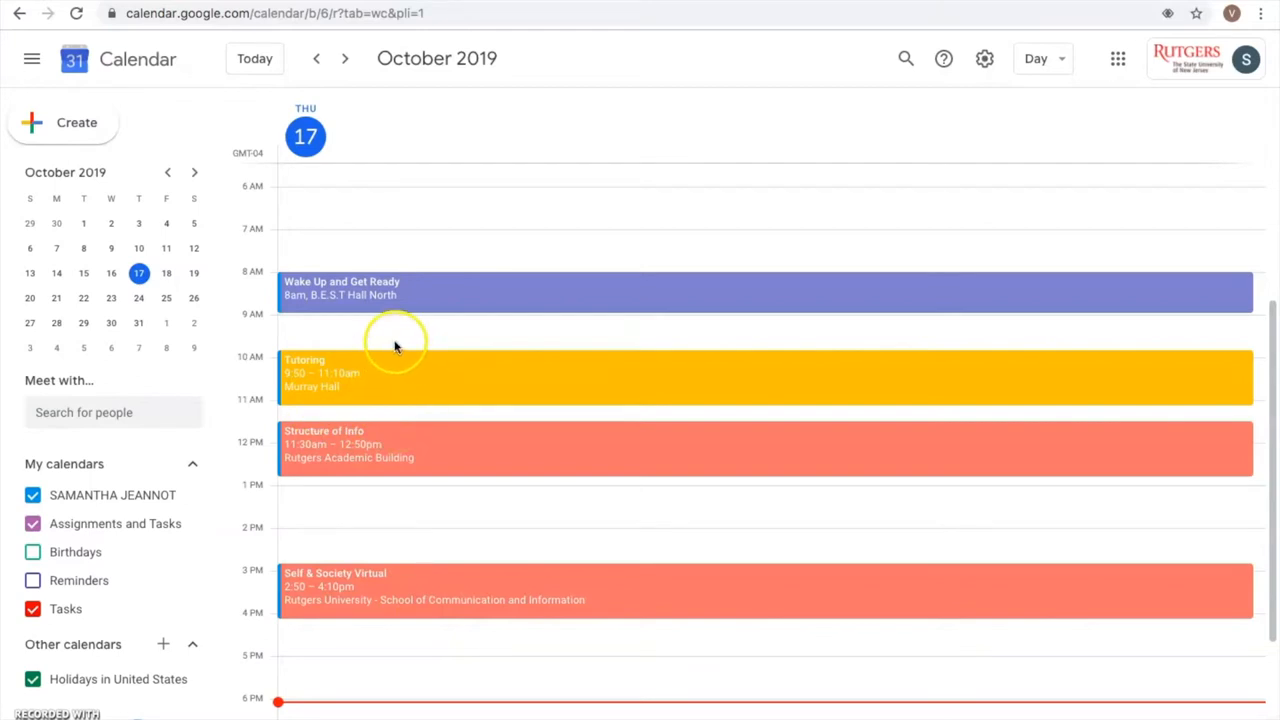
scroll(down, 3)
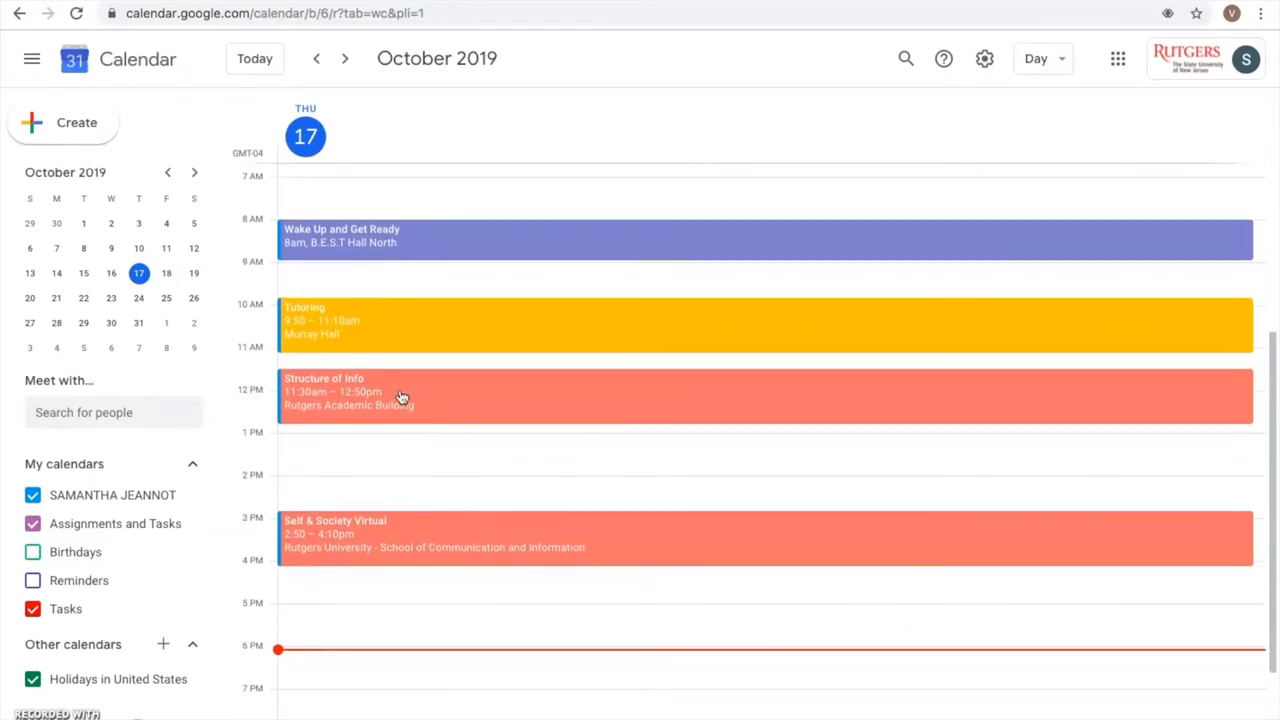
mouse_move(372, 447)
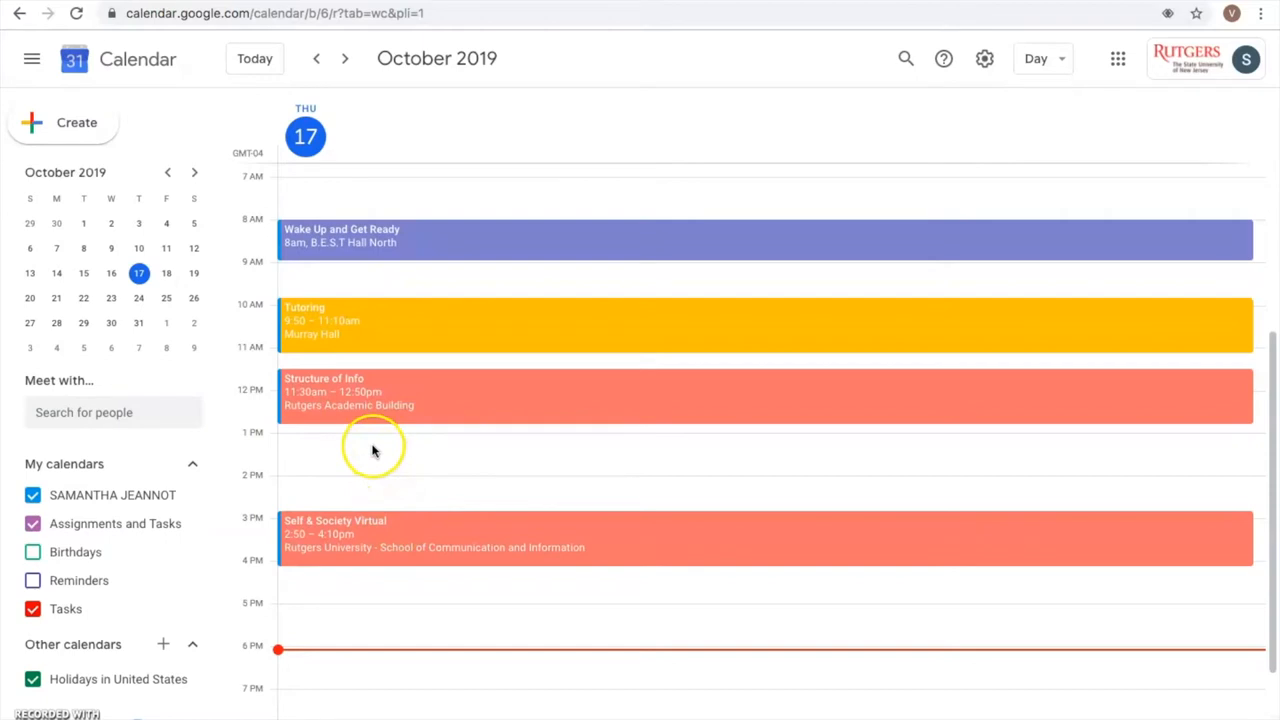
click(372, 445)
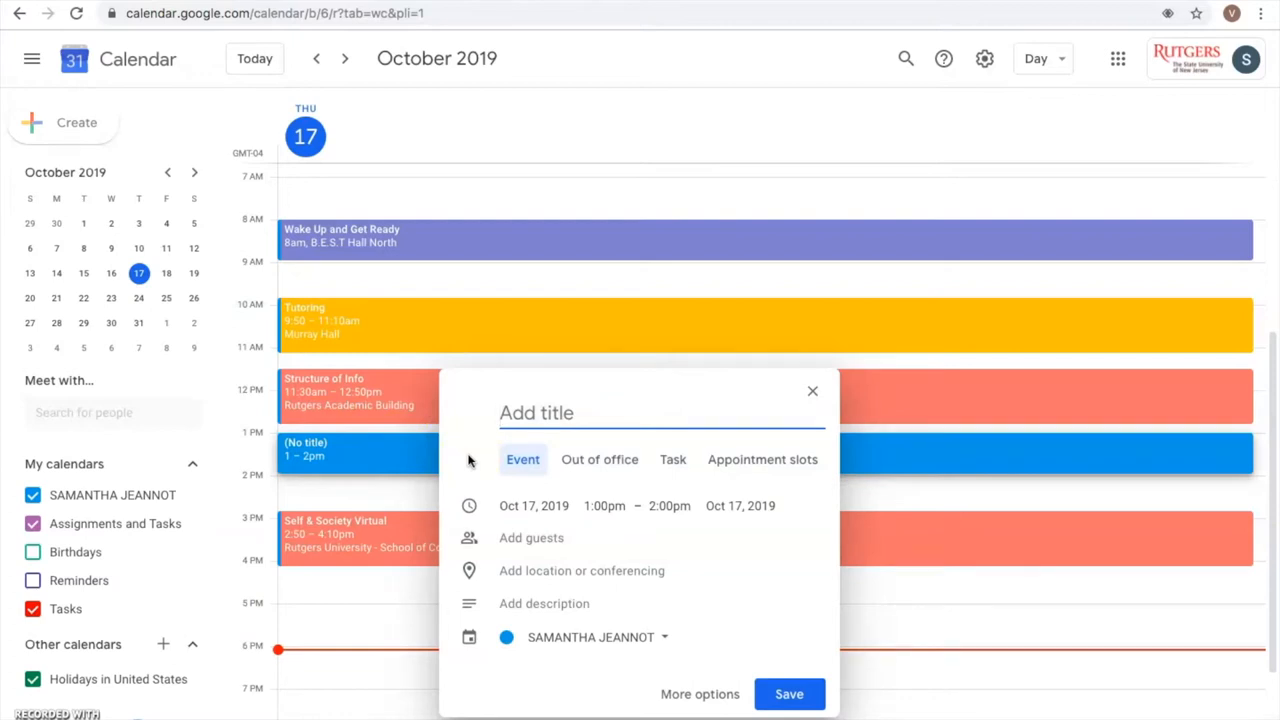
text(Get L)
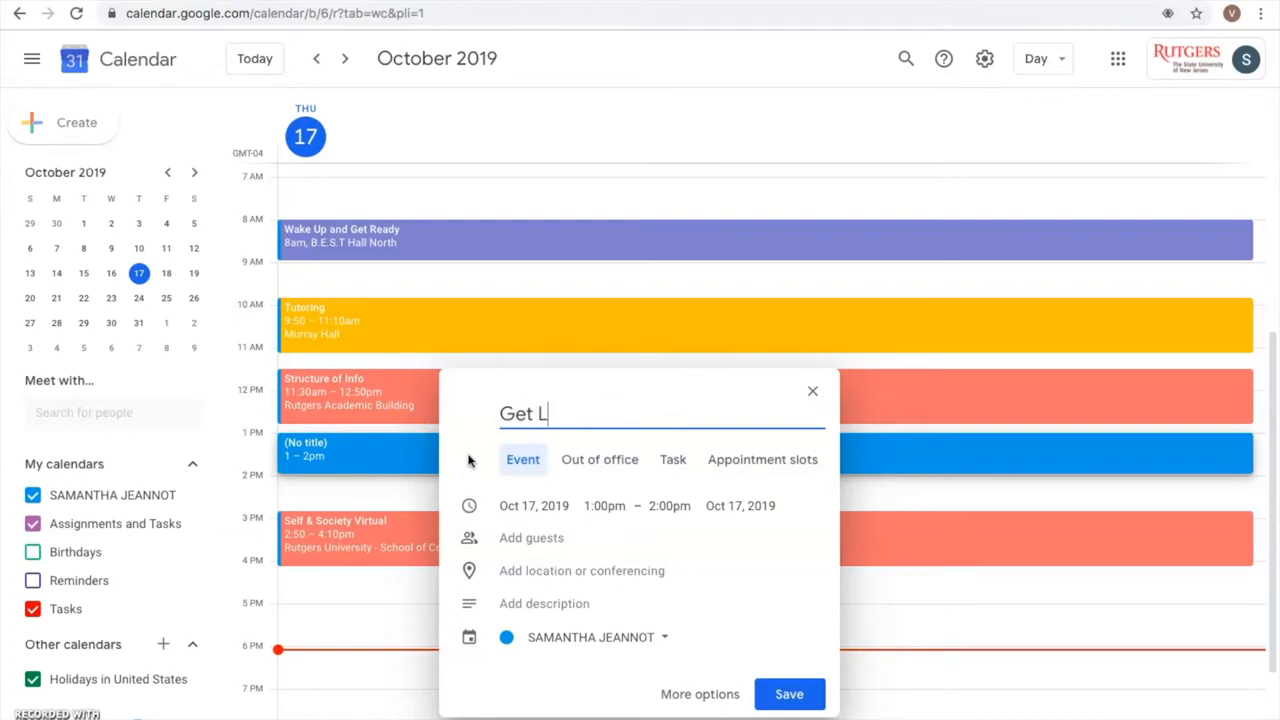
text(unch W)
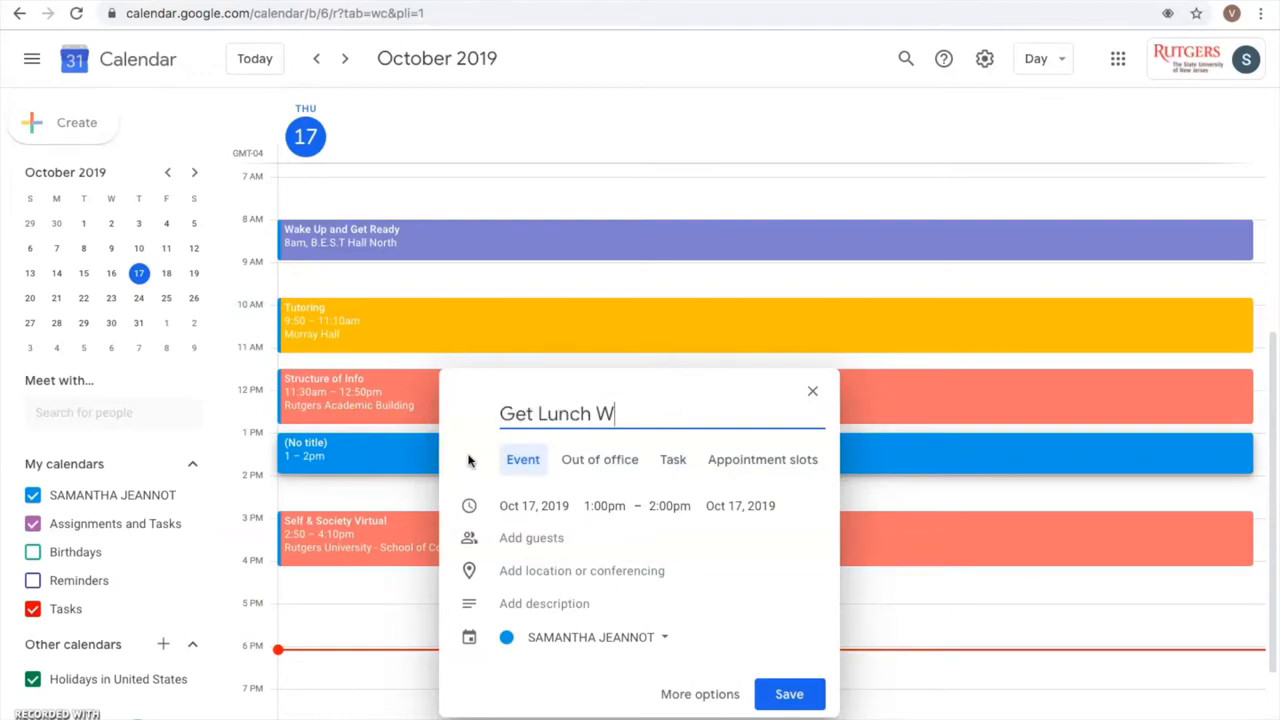
text(ith Jenn)
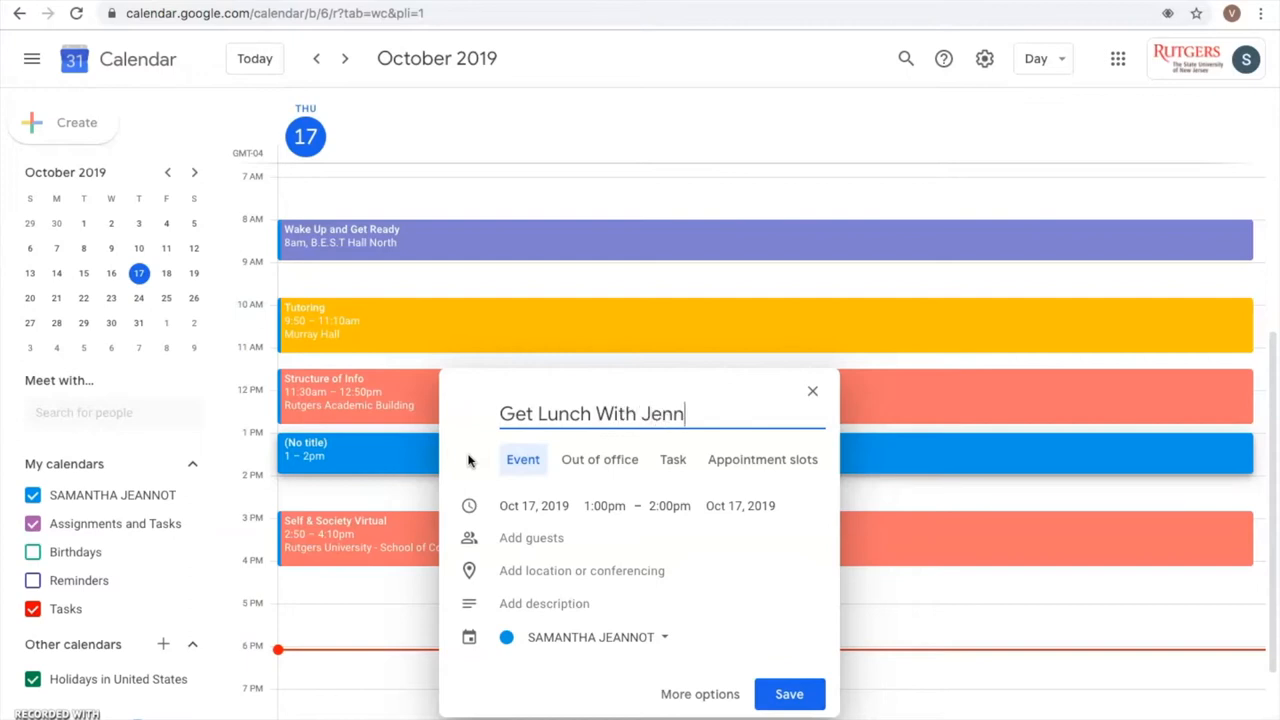
text(y)
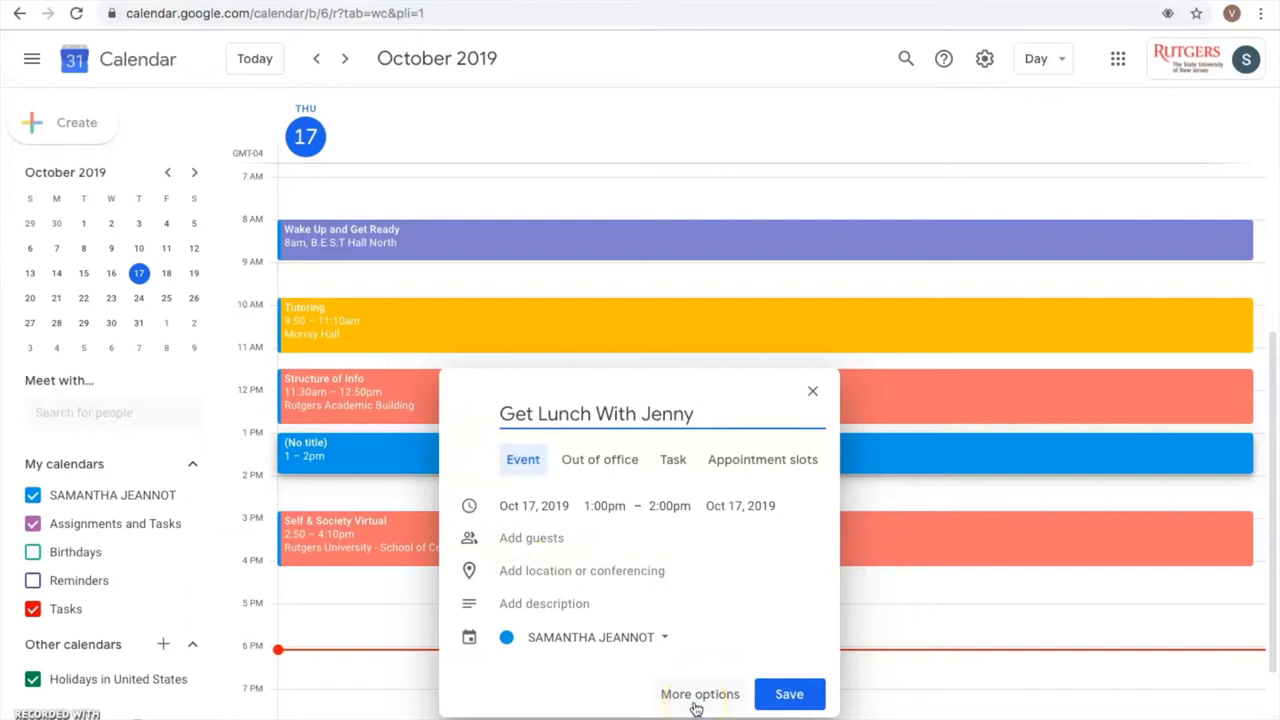
Step: Open the lunch event's full details and review recurrence, keeping 'Does not repeat'
click(700, 694)
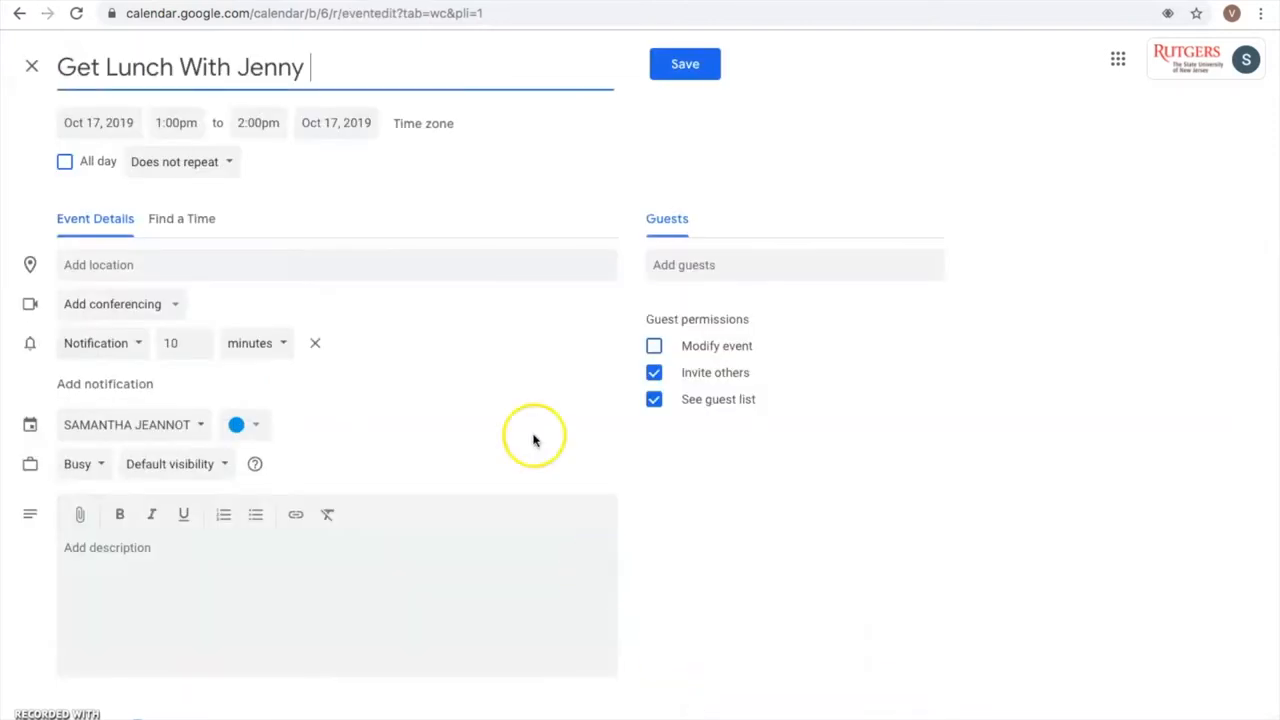
mouse_move(490, 182)
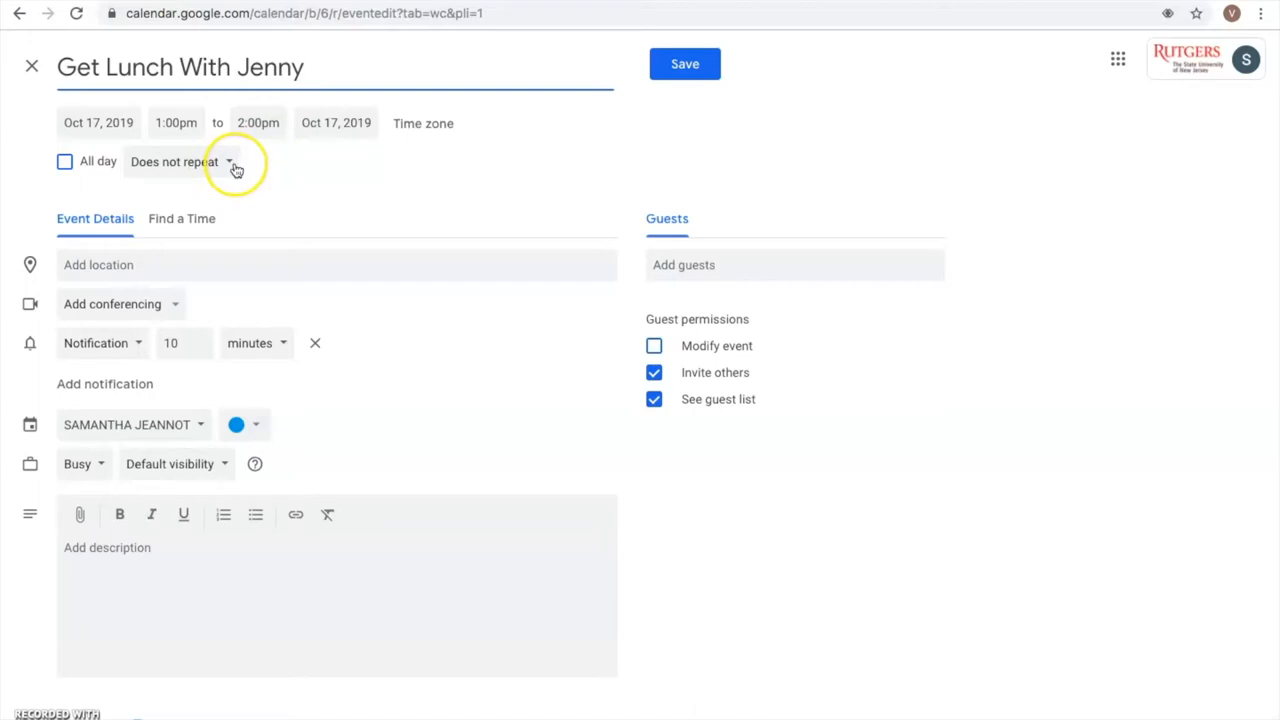
click(185, 161)
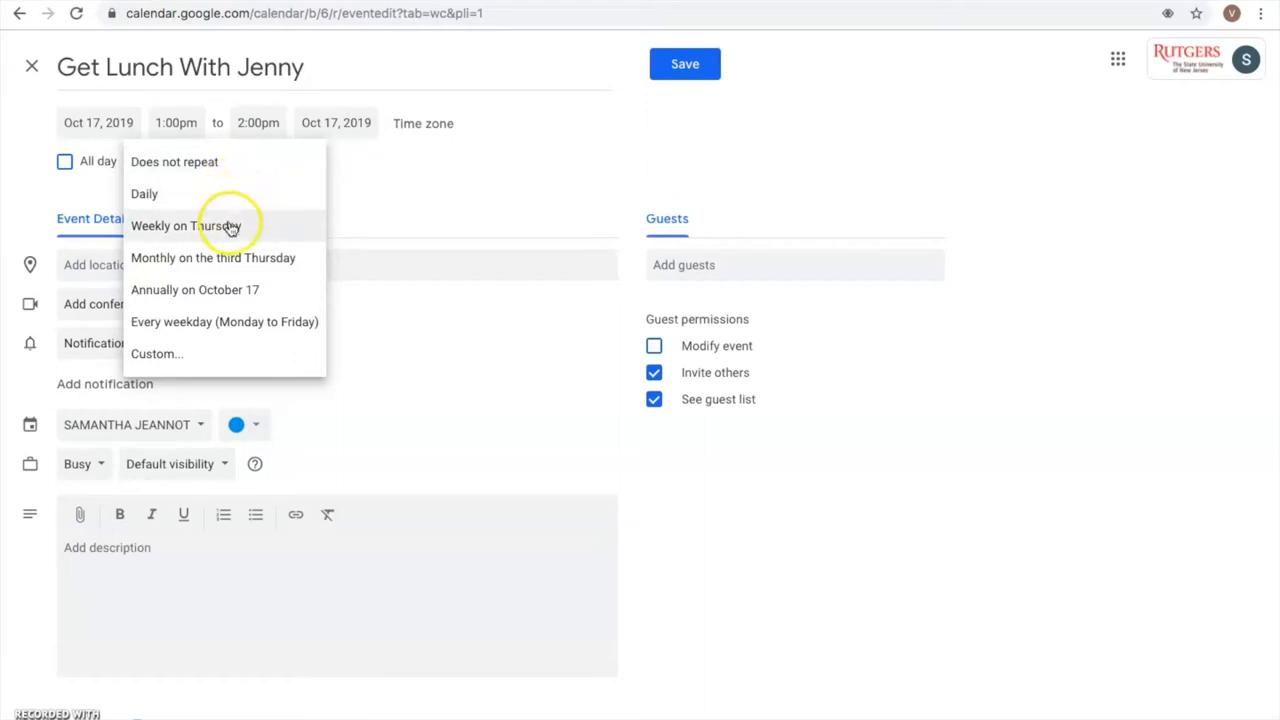
mouse_move(225, 258)
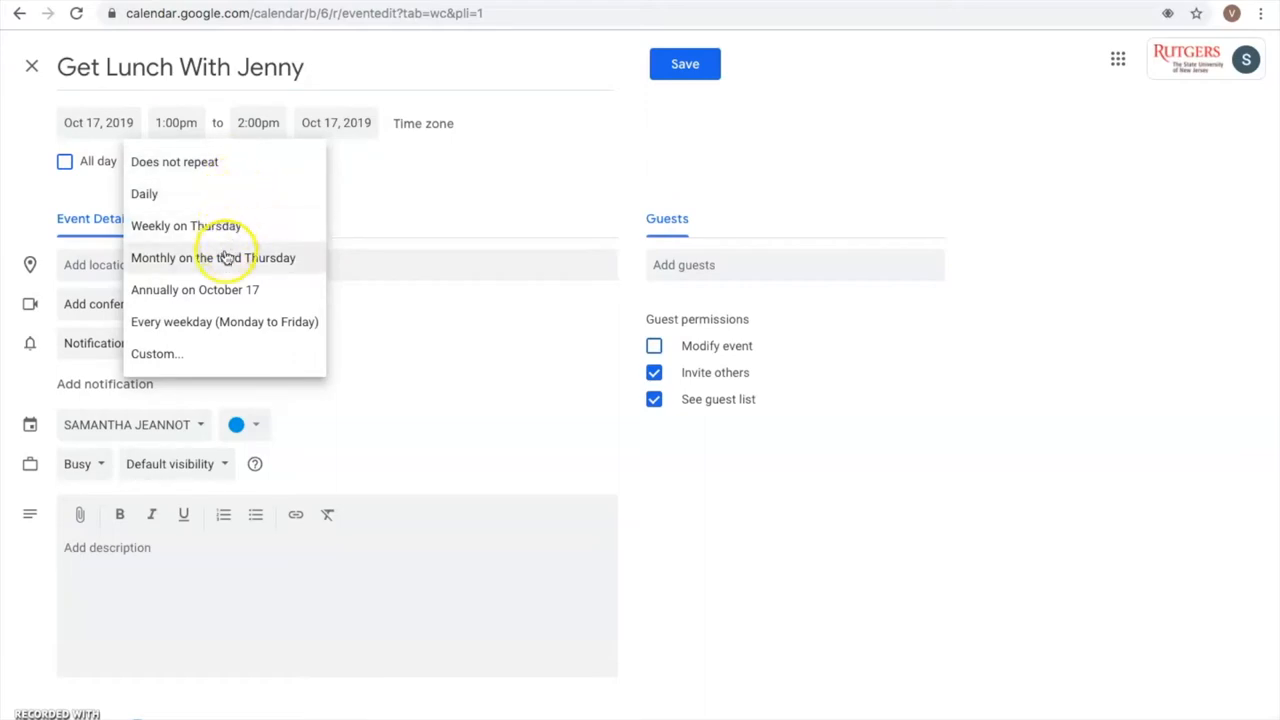
mouse_move(218, 327)
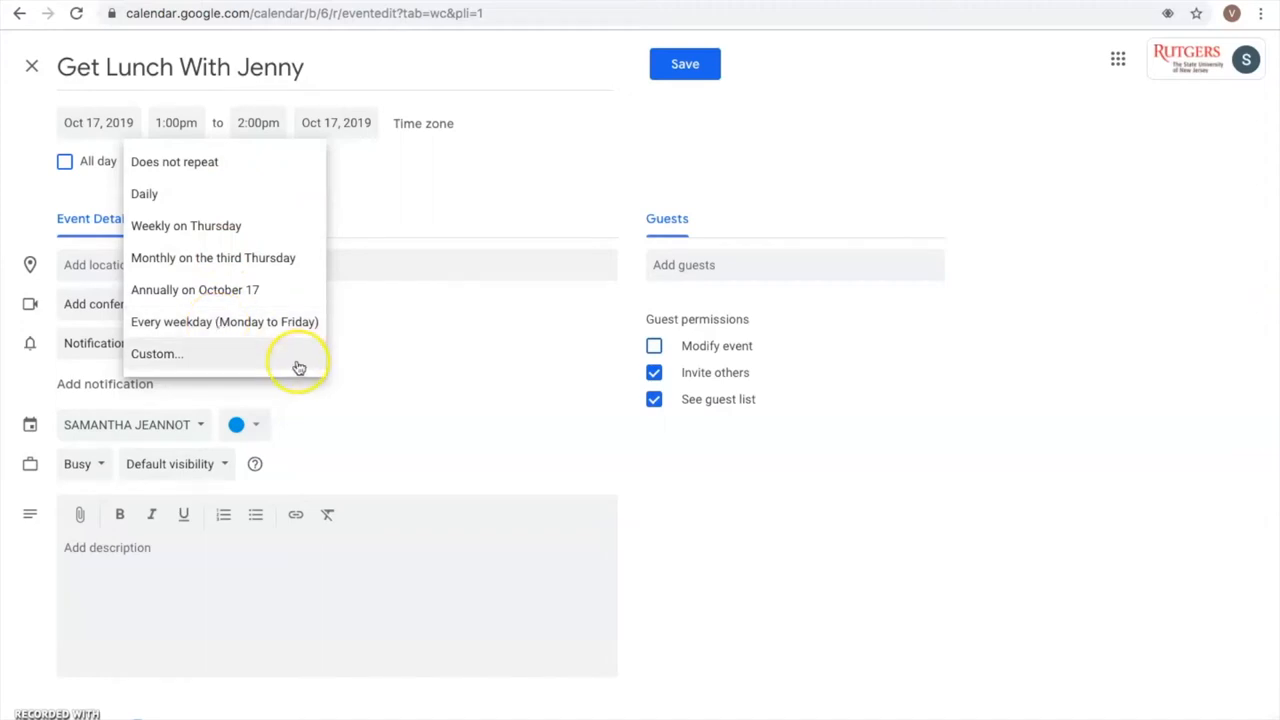
click(174, 161)
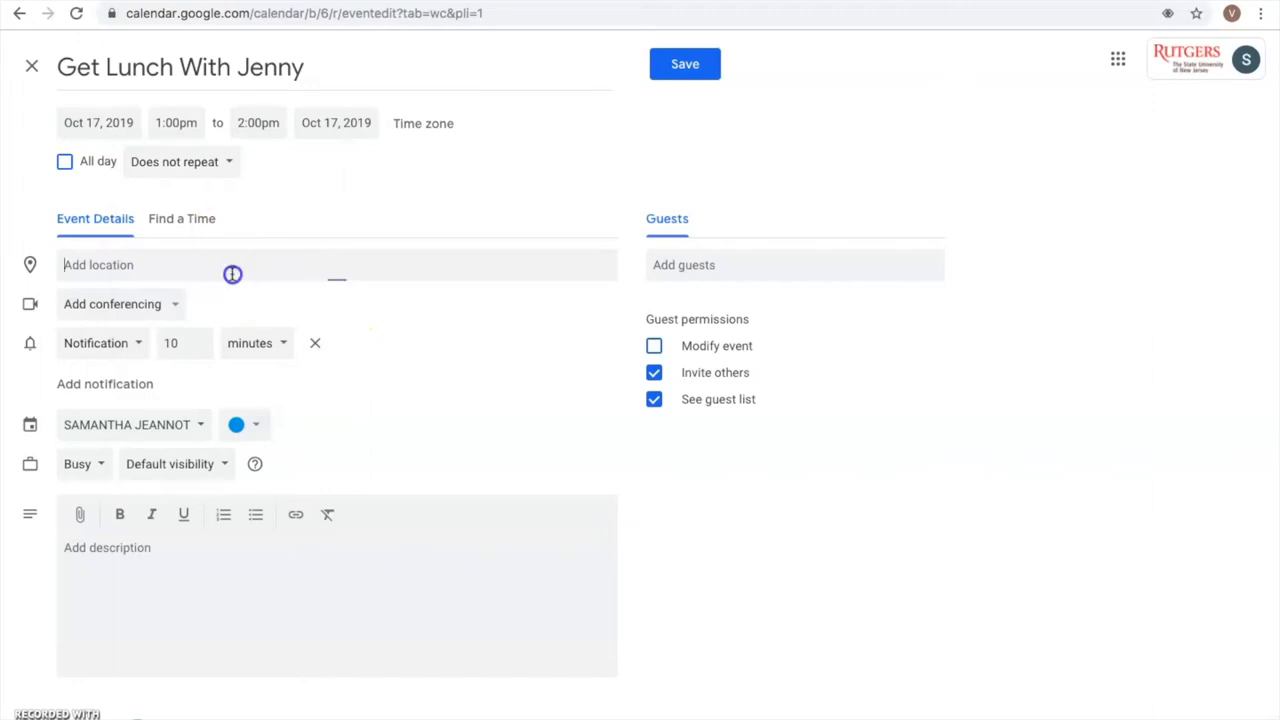
Step: Set the lunch event's location to Brower Commons, 145 College Ave, New Brunswick
click(232, 273)
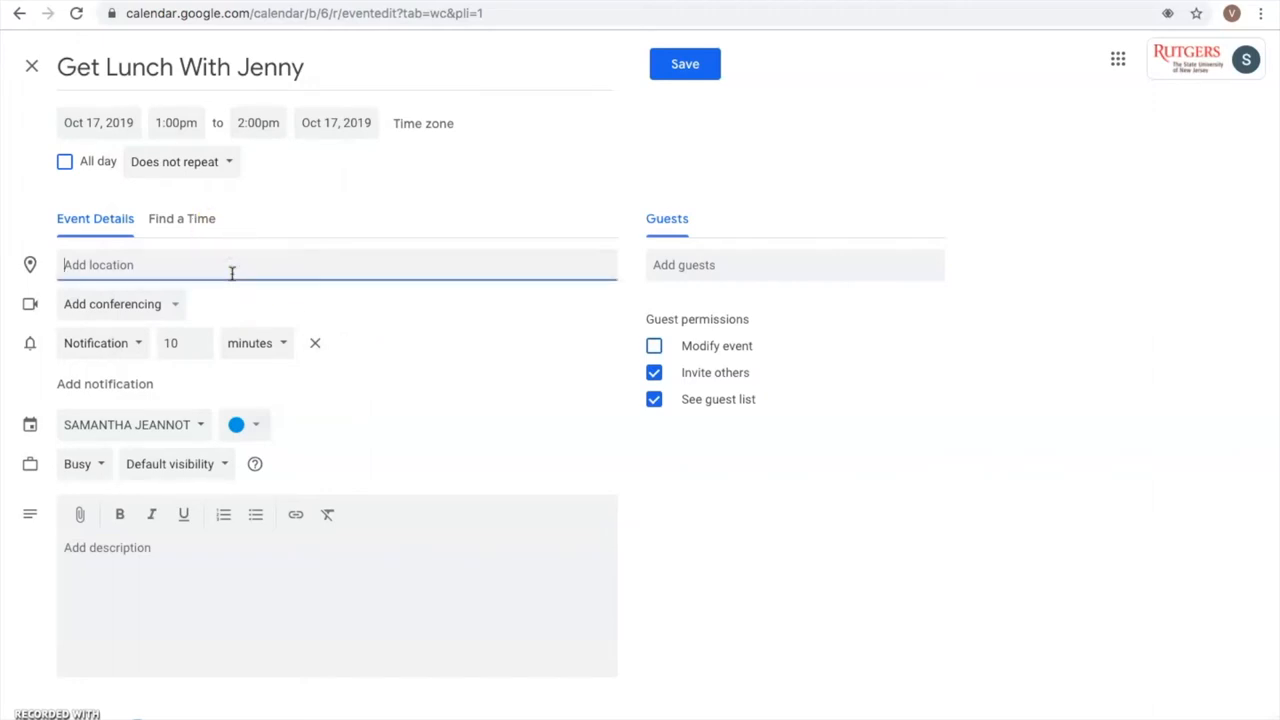
text(Brower)
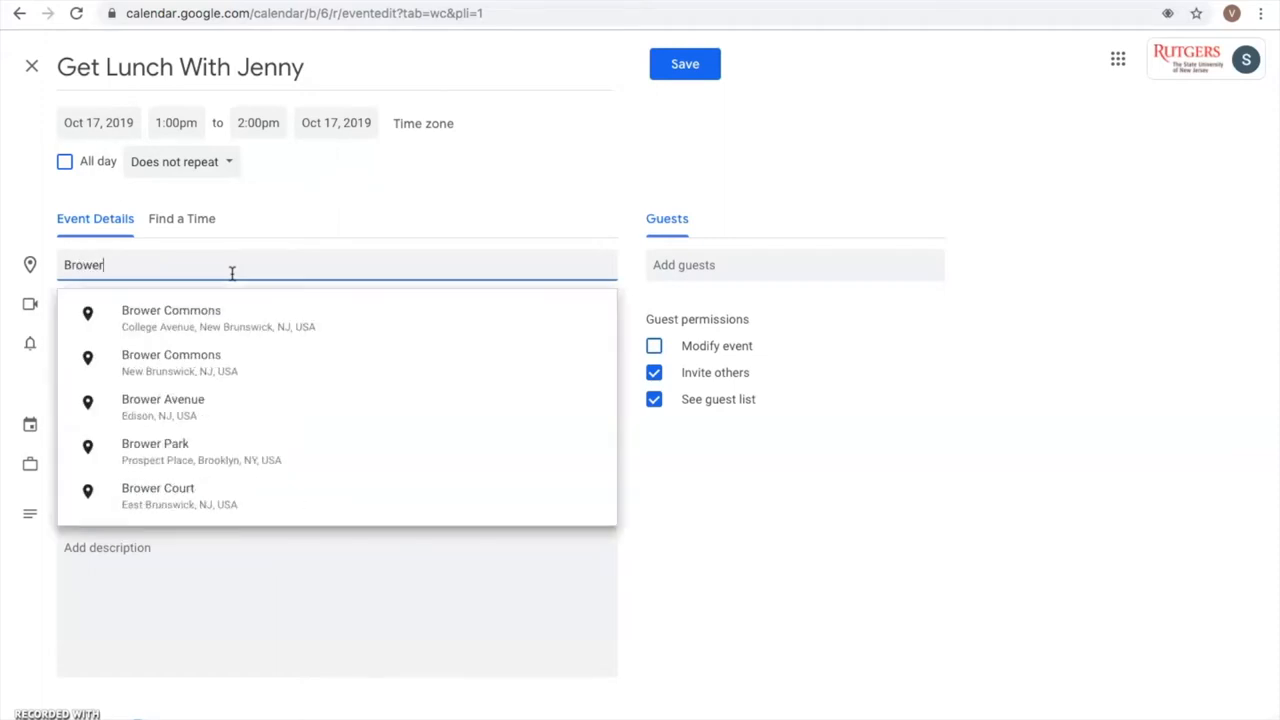
click(171, 310)
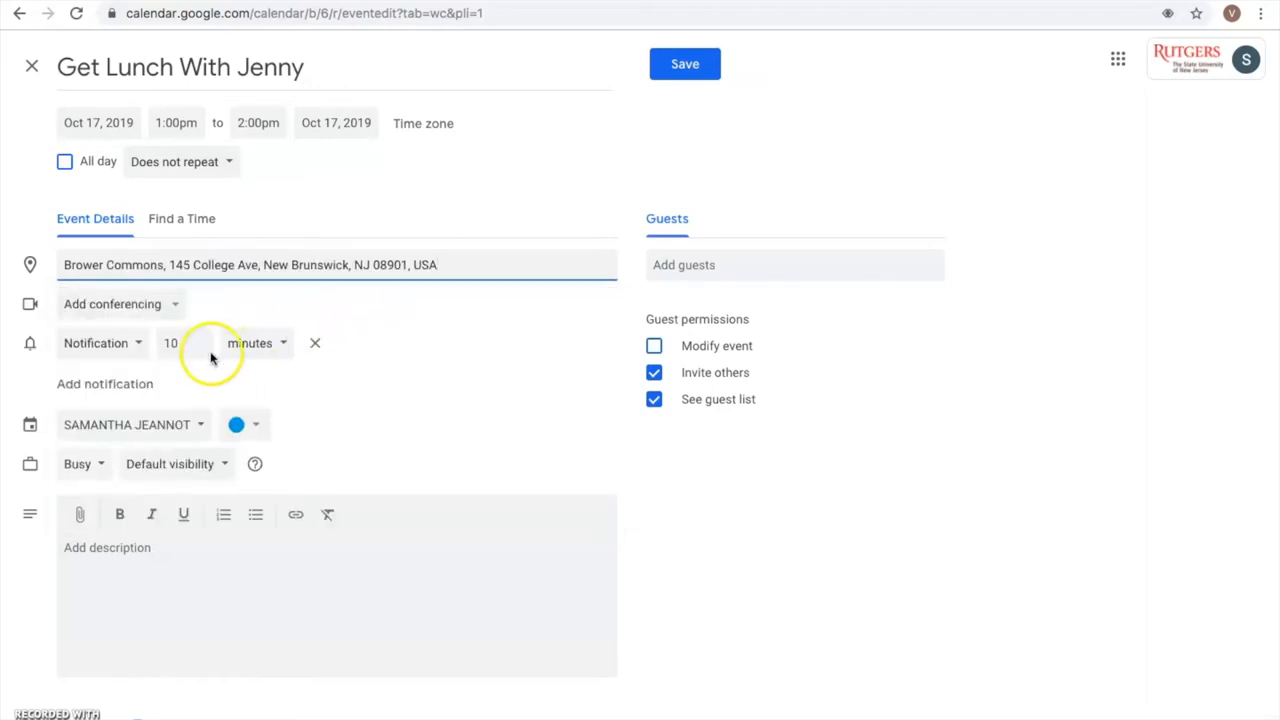
mouse_move(210, 313)
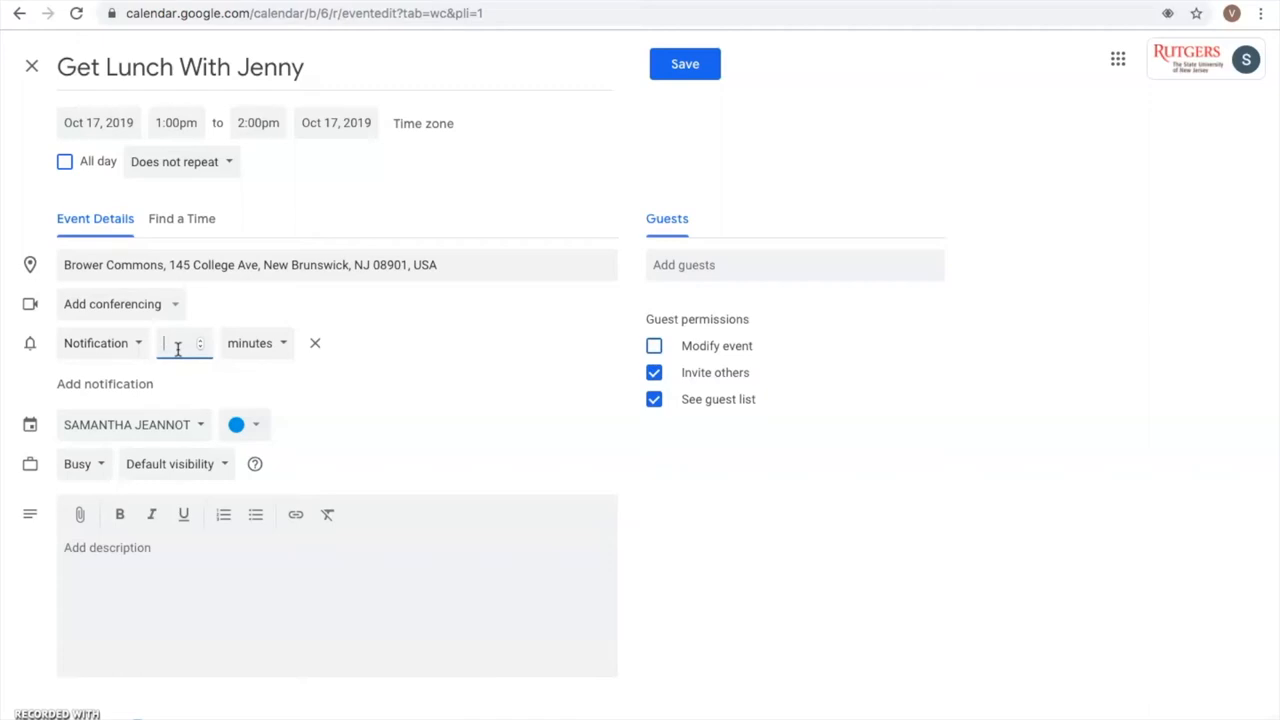
Step: Set a 30-minute reminder, colour the lunch event purple, and save it
text(30)
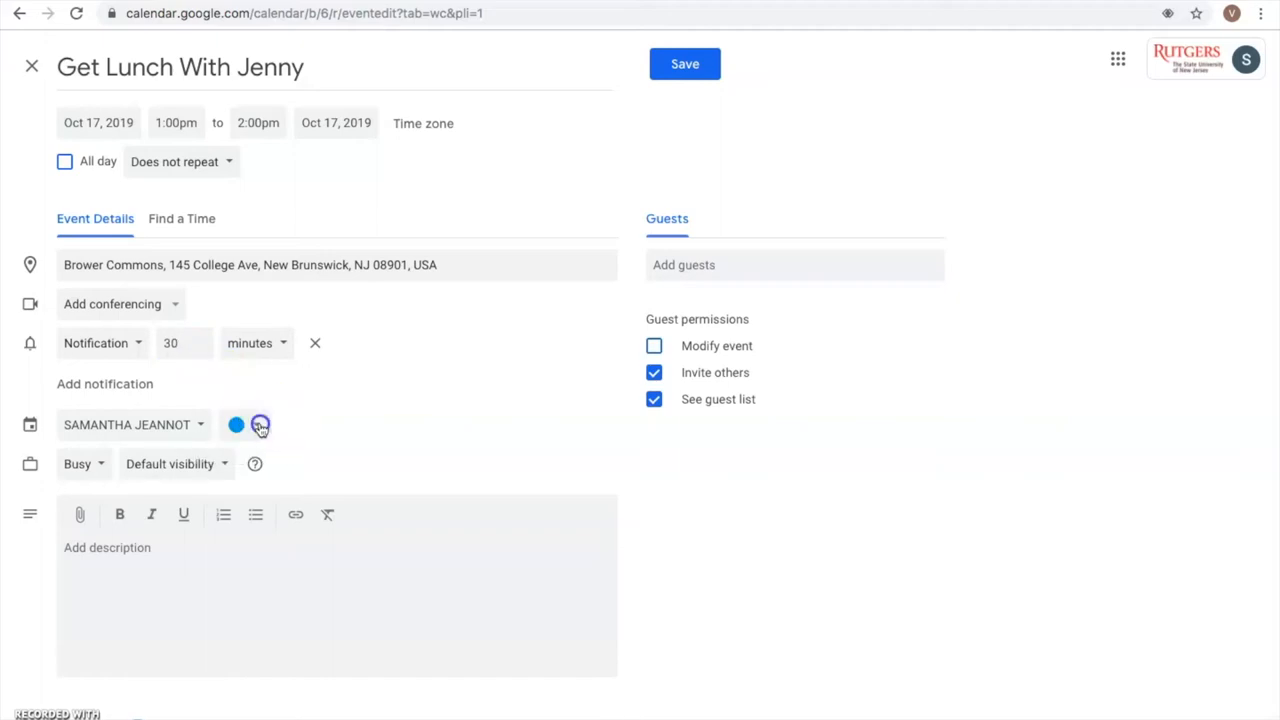
click(259, 424)
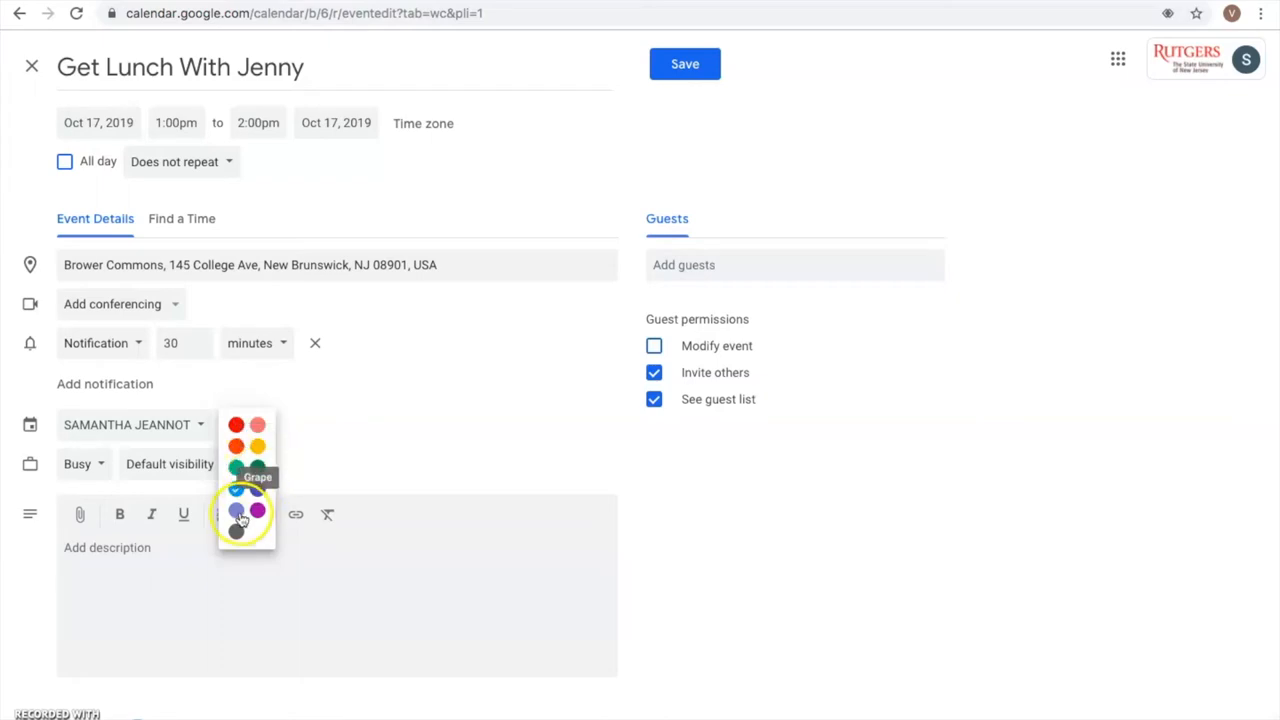
click(257, 512)
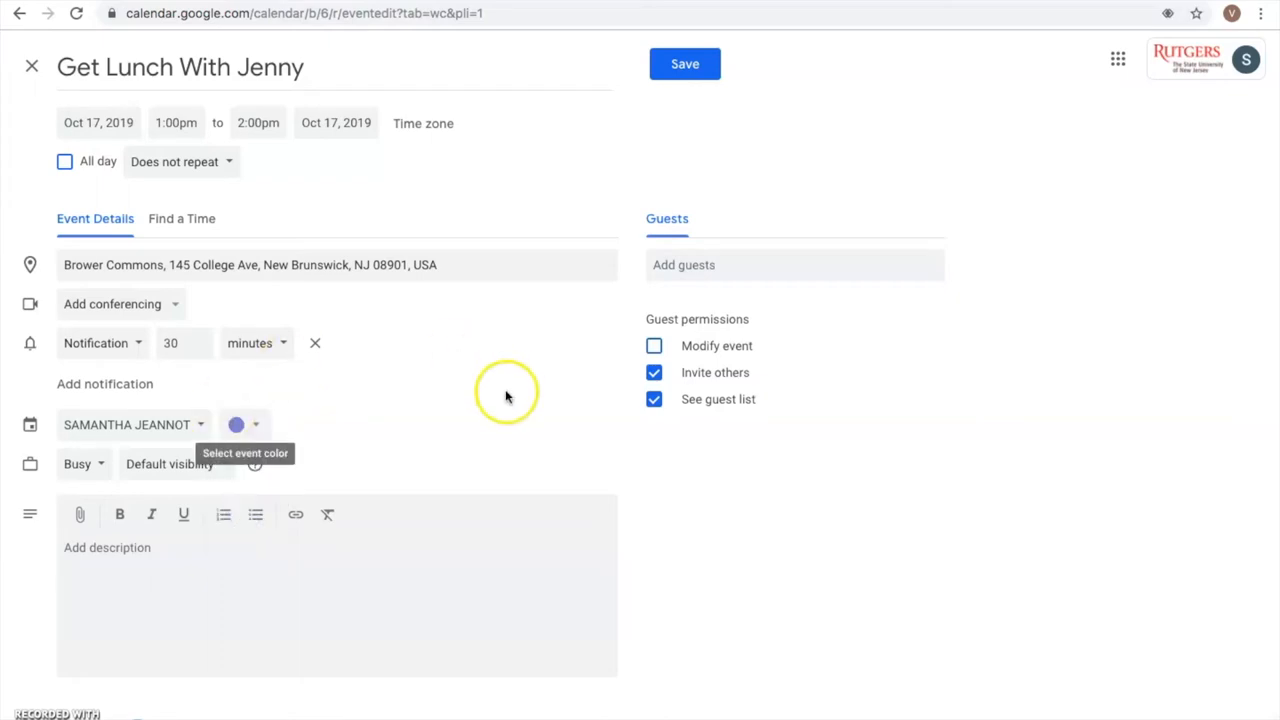
mouse_move(682, 160)
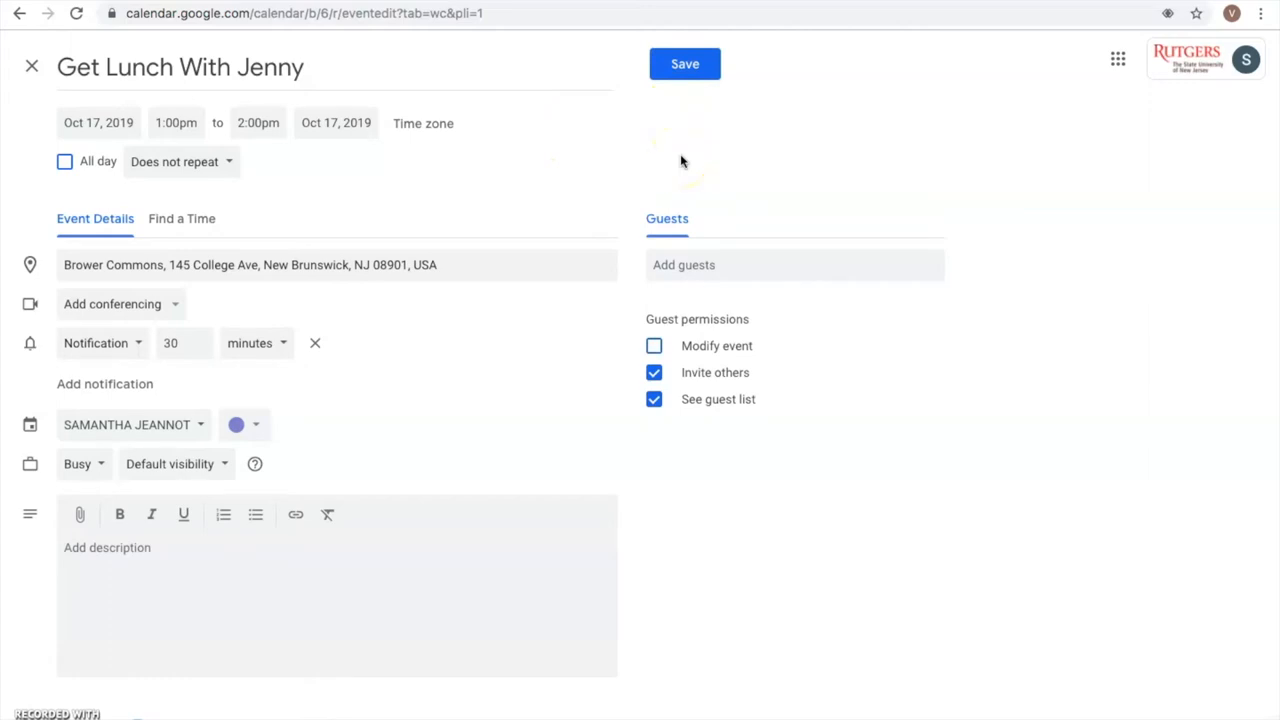
click(684, 63)
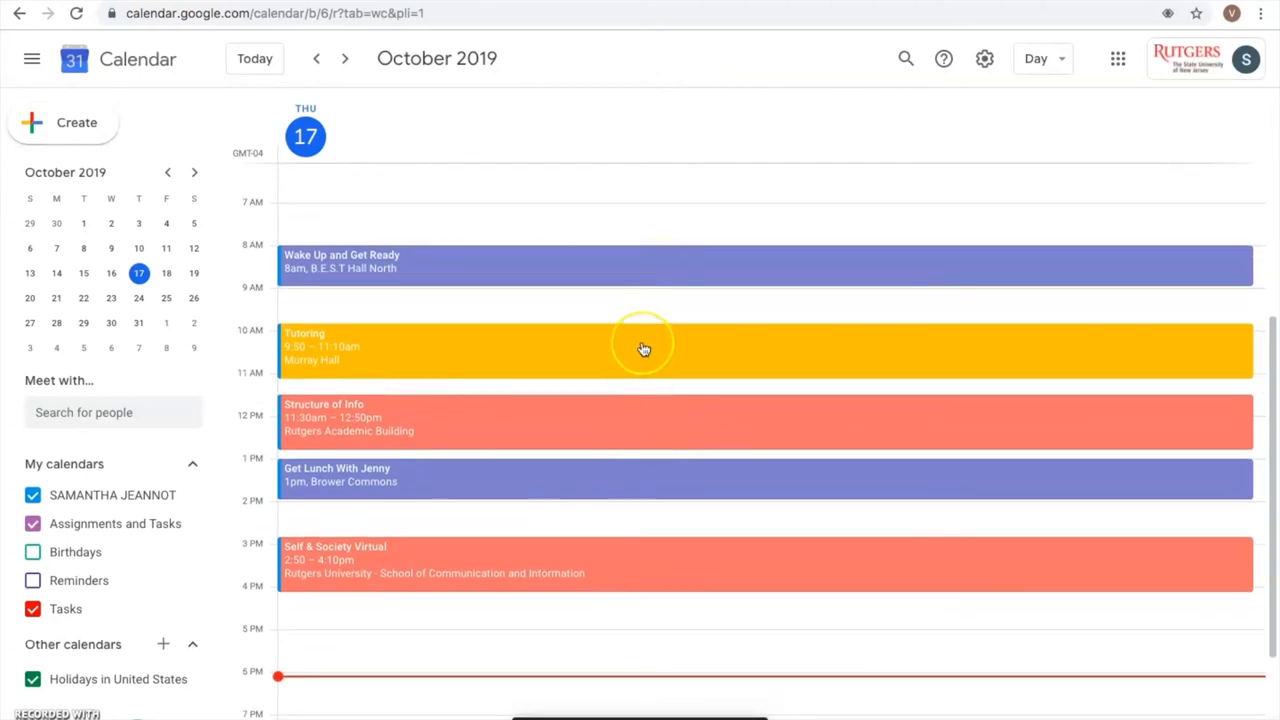
scroll(down, 3)
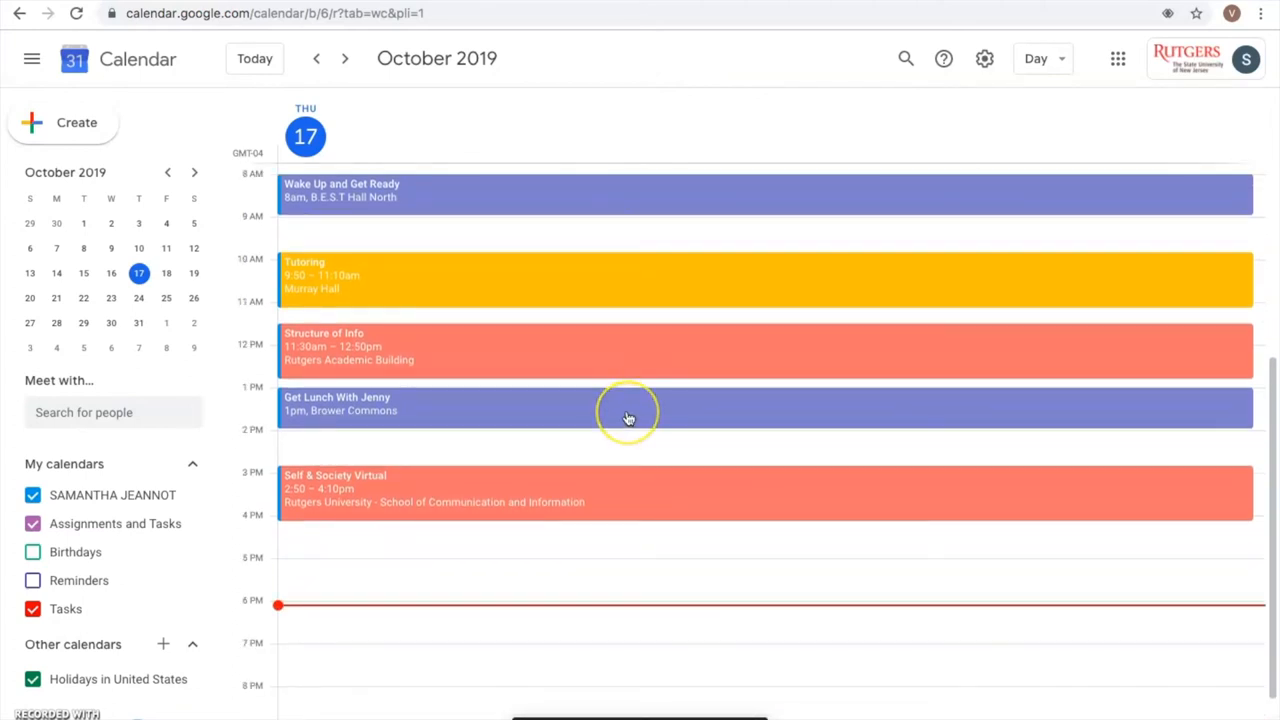
mouse_move(600, 483)
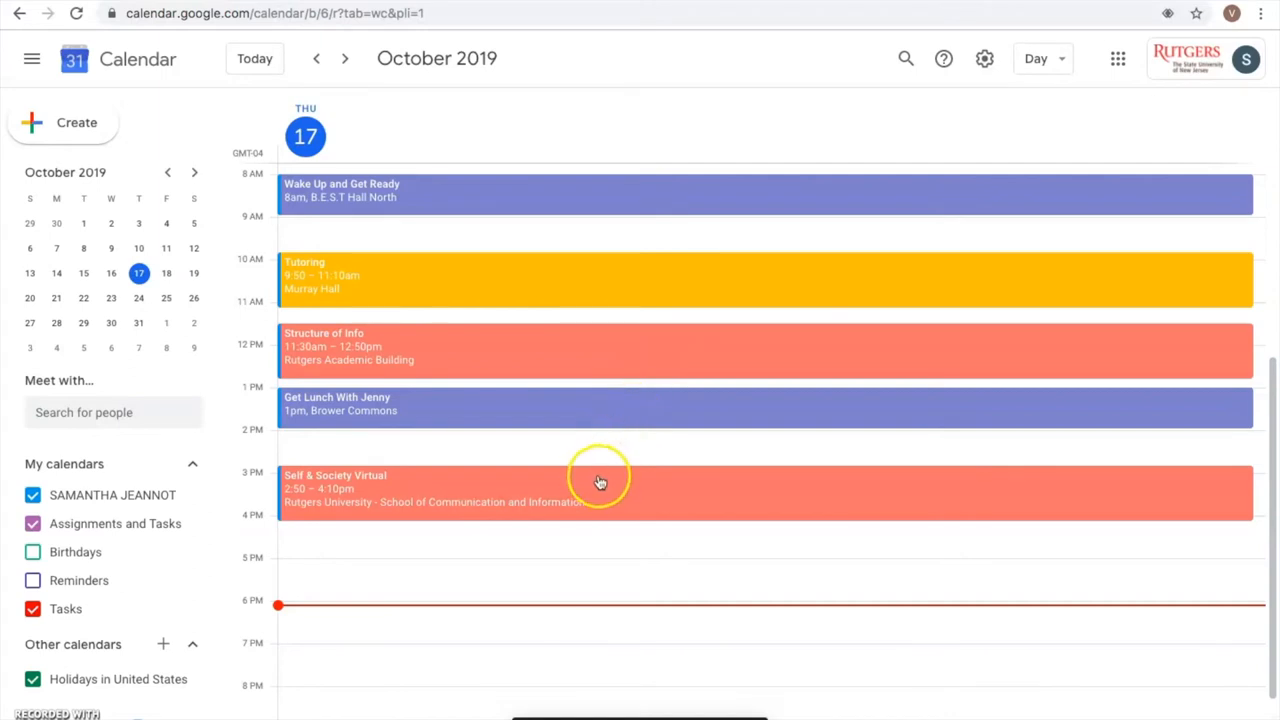
scroll(down, 3)
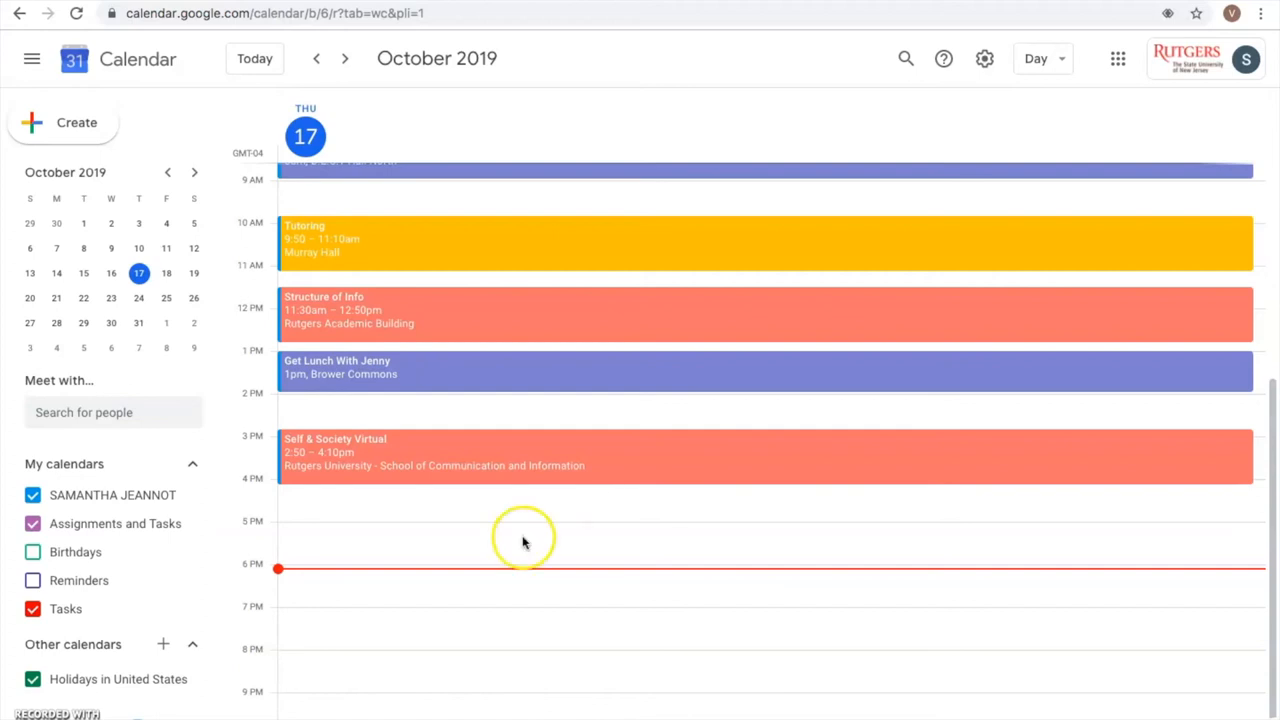
Step: Place the 5 pm Study event at Archibald S. Alexander Library and save it
click(525, 540)
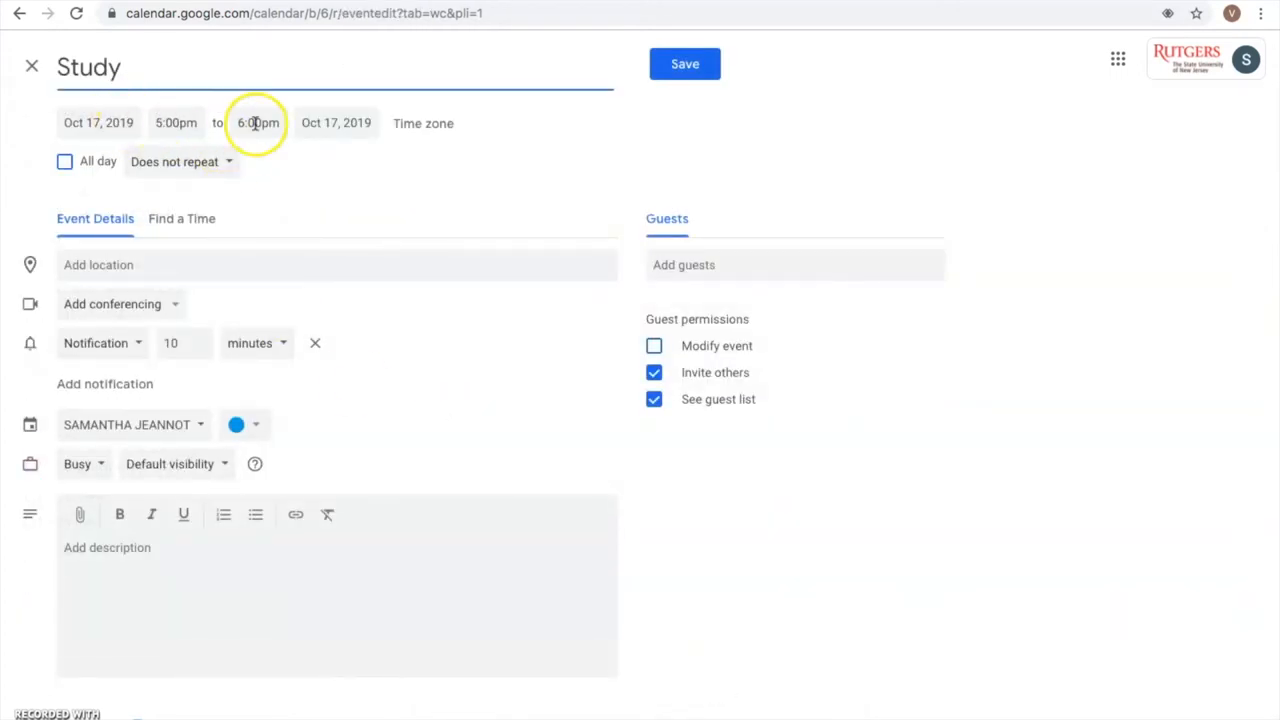
text(Alexa)
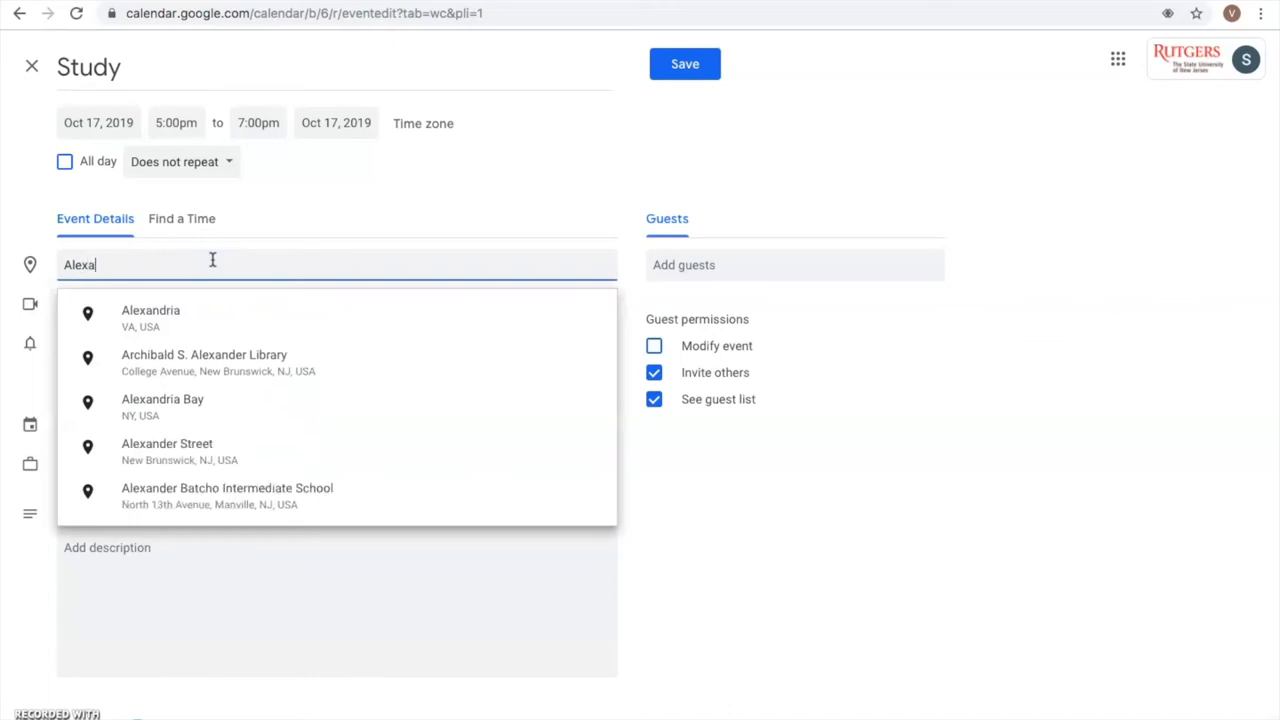
click(204, 362)
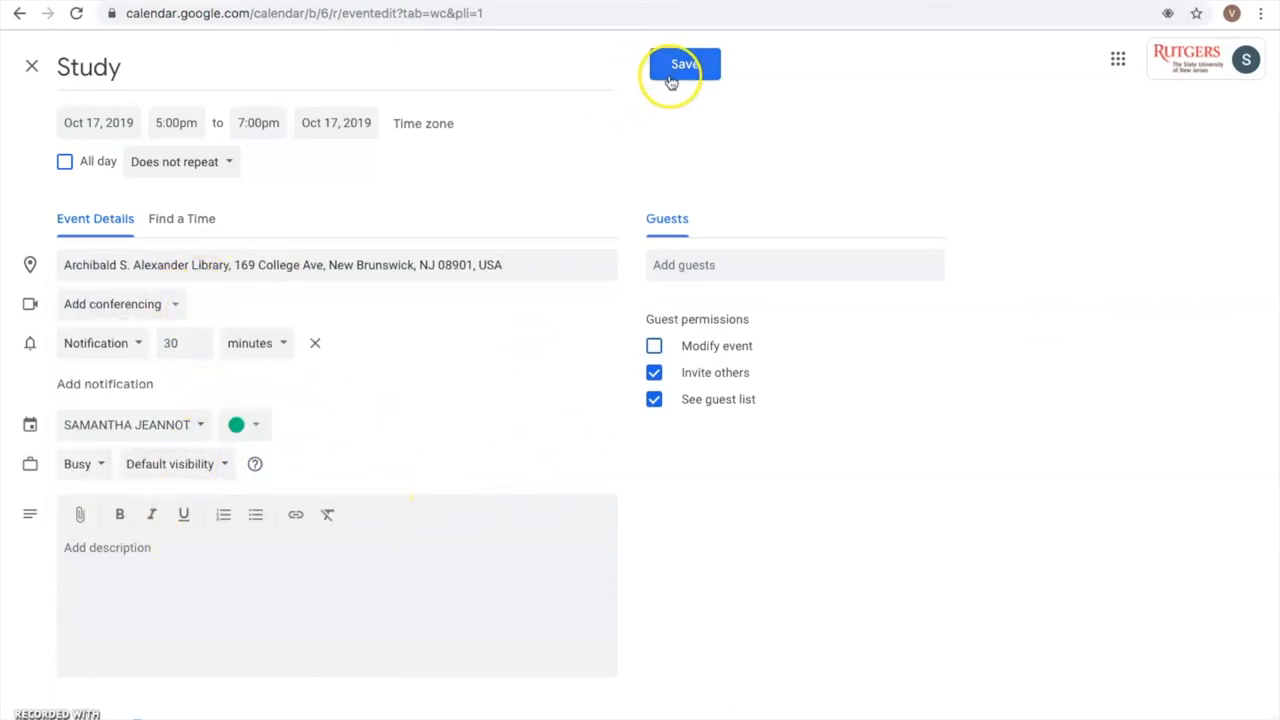
click(684, 64)
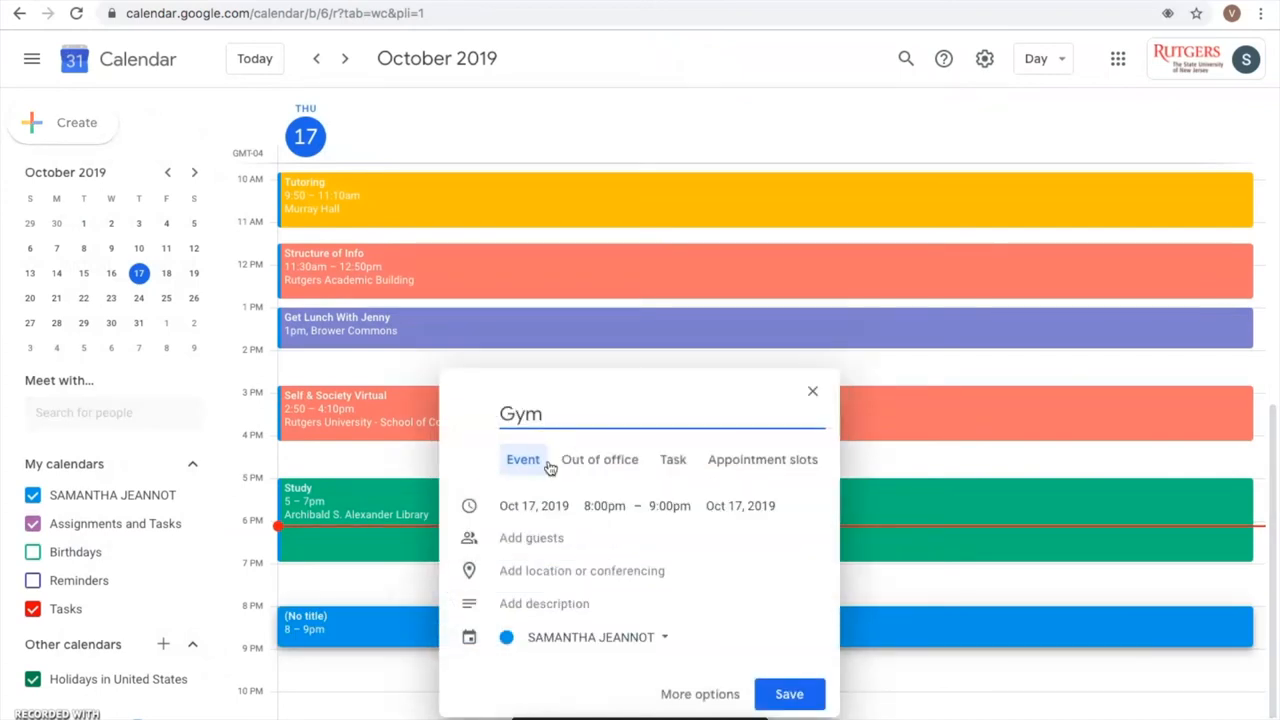
Step: Open the Gym event's full details and enter 'College Av' as its location
click(700, 694)
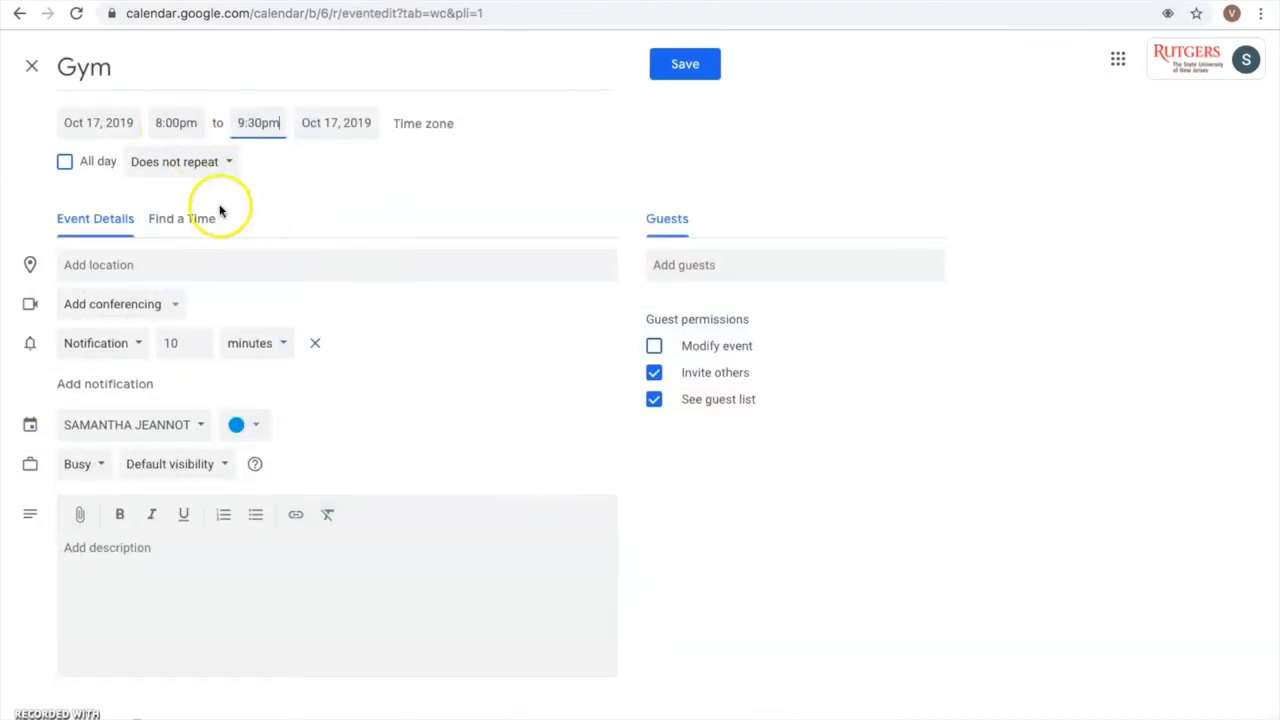
text(College Av)
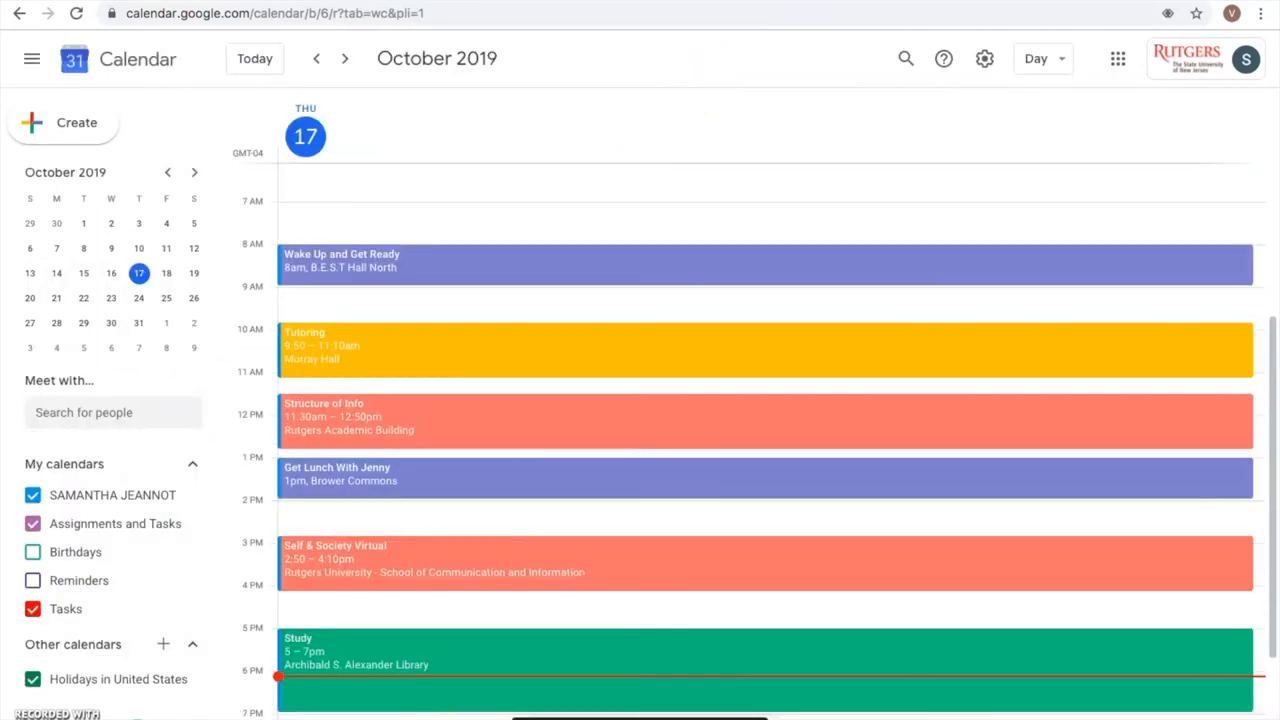
scroll(down, 3)
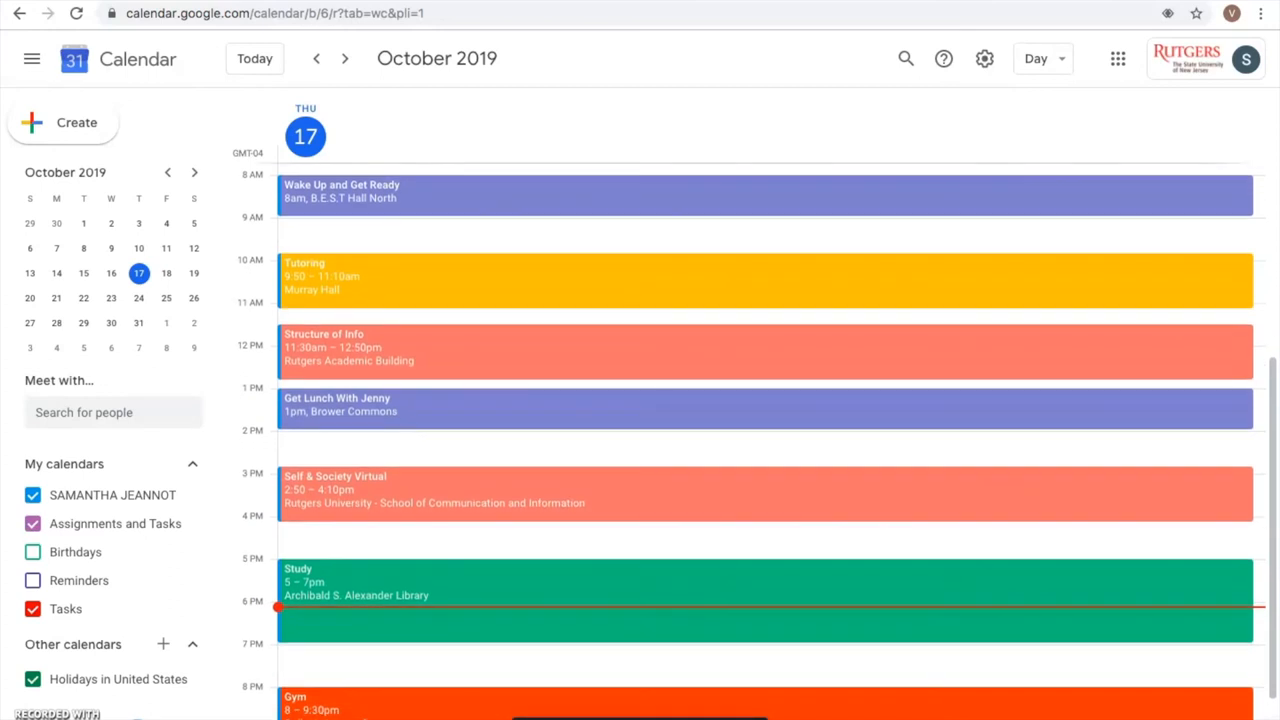
mouse_move(406, 209)
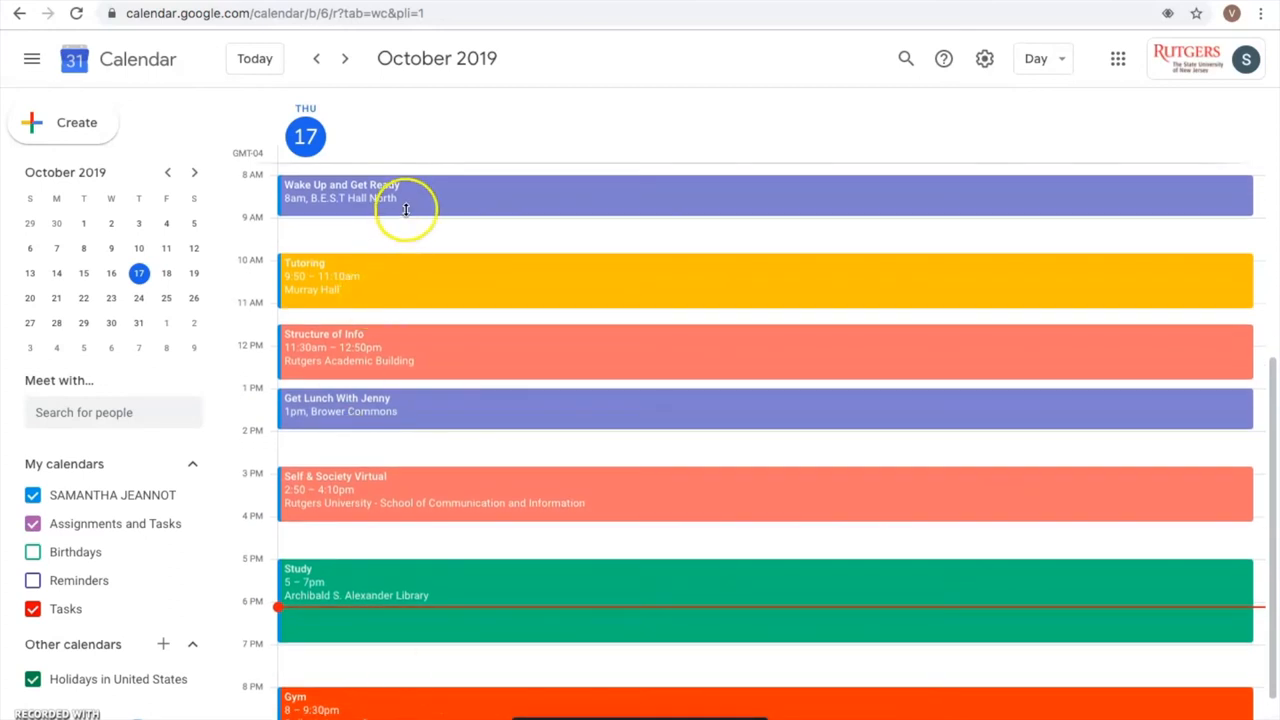
mouse_move(395, 518)
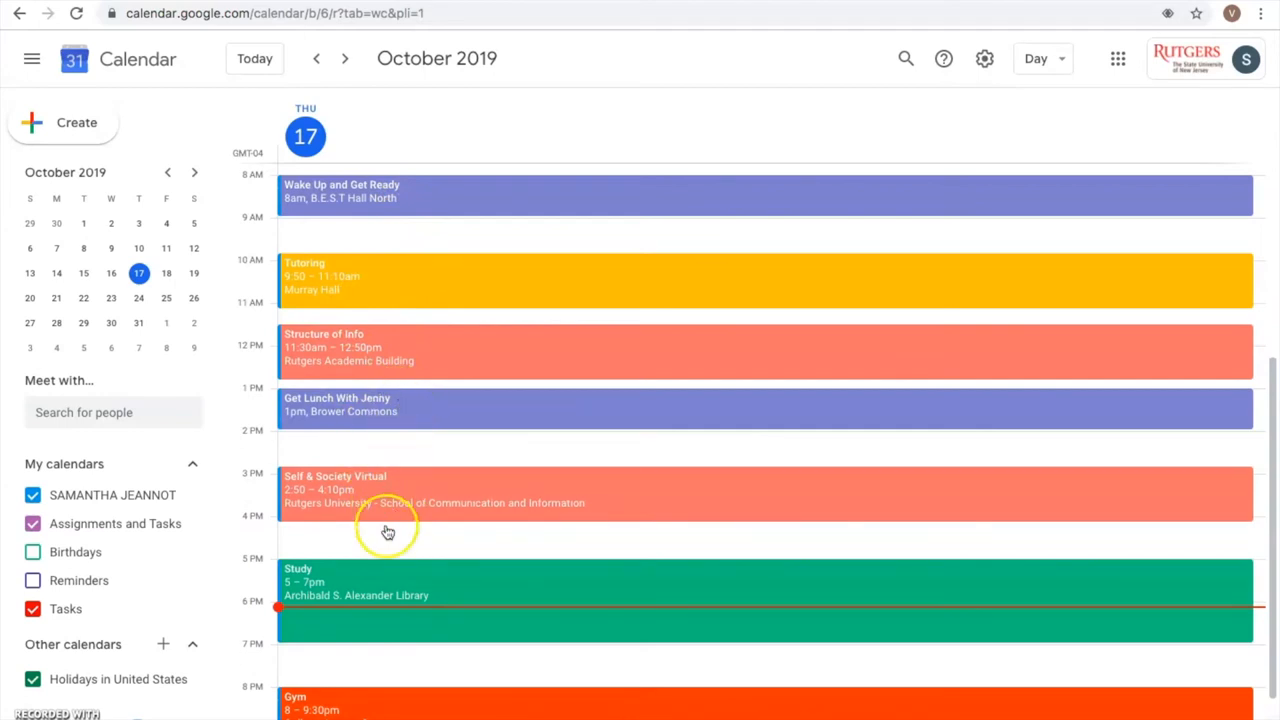
scroll(down, 3)
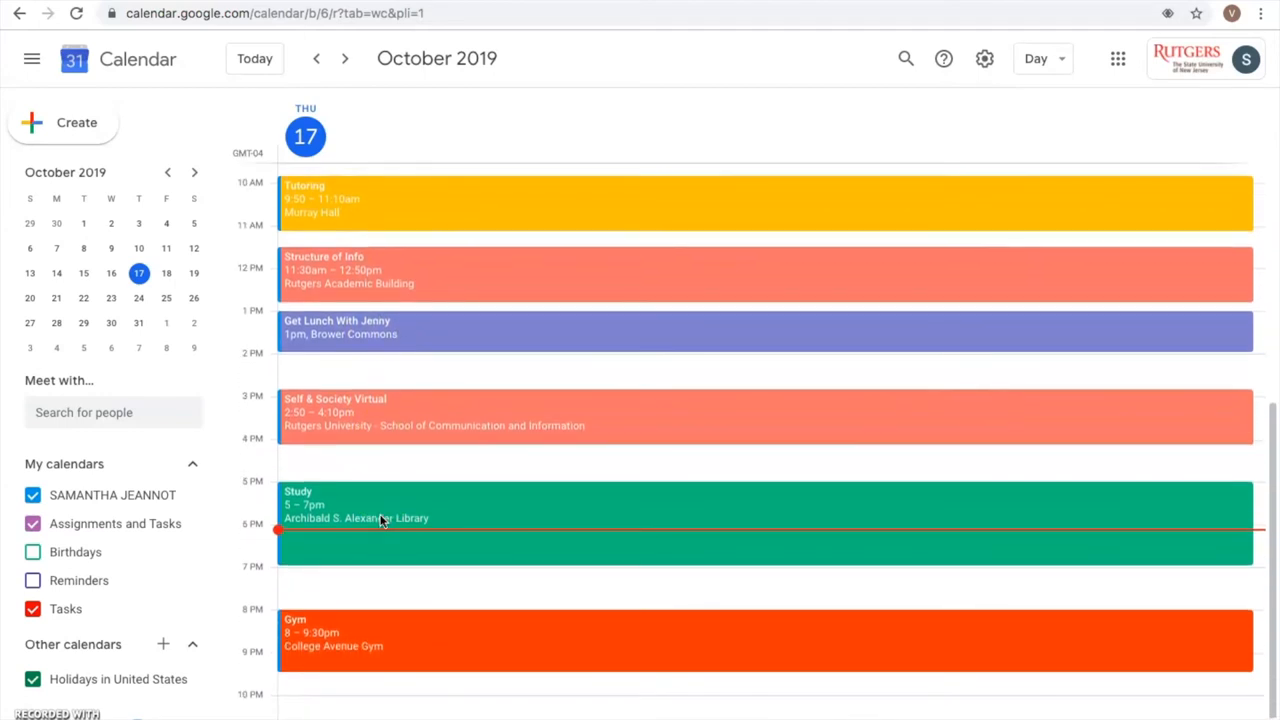
scroll(down, 3)
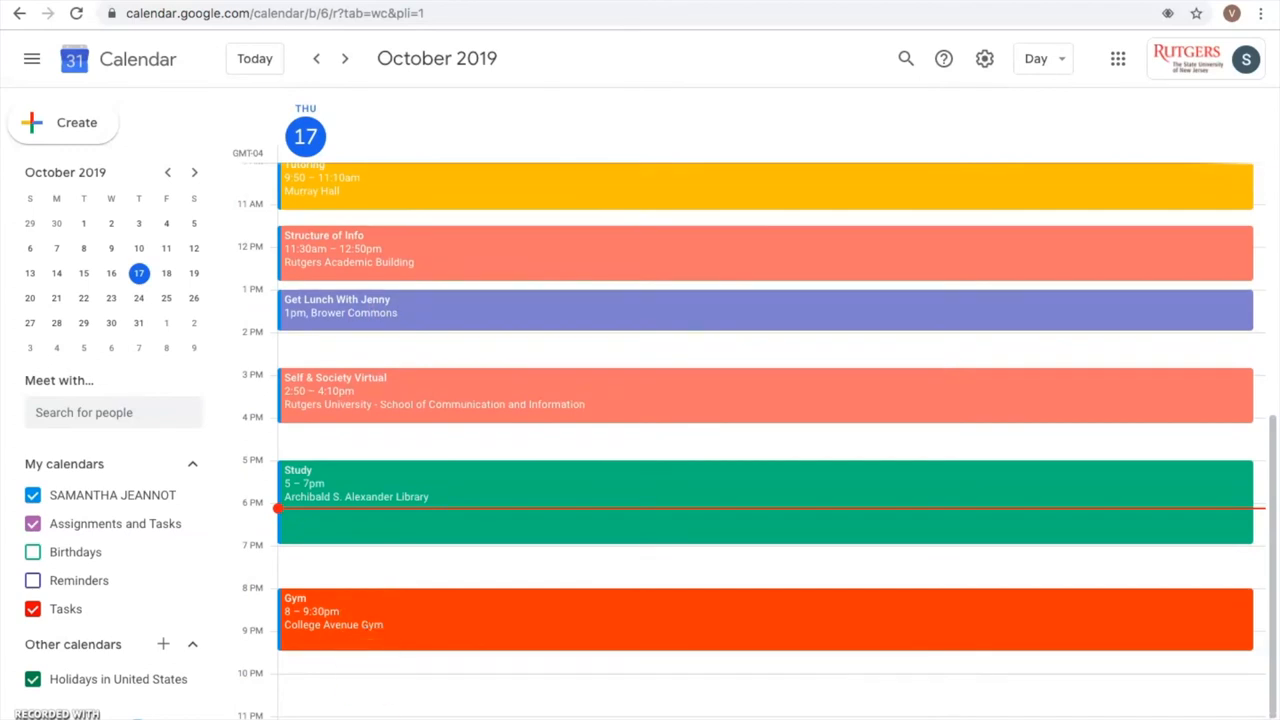
scroll(up, 3)
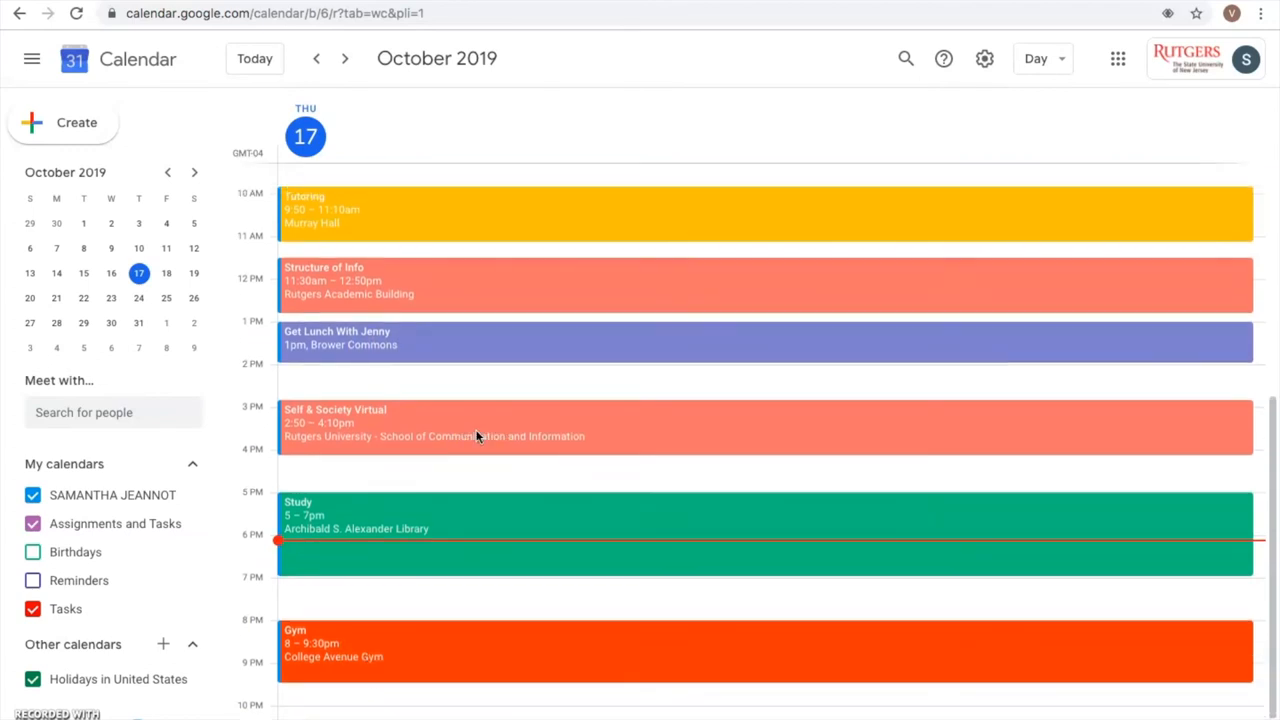